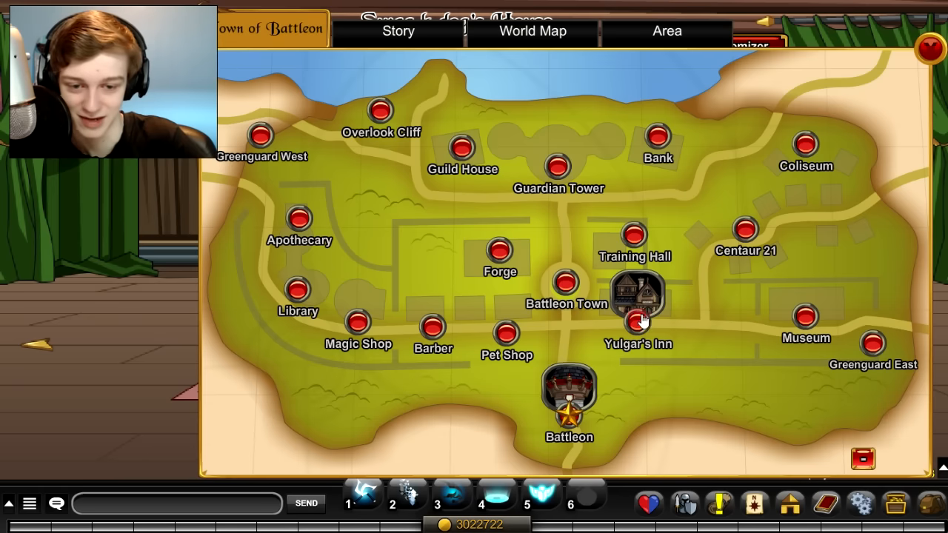
Select Yulgar's Inn on the Battleon town map and travel there
left_click(636, 320)
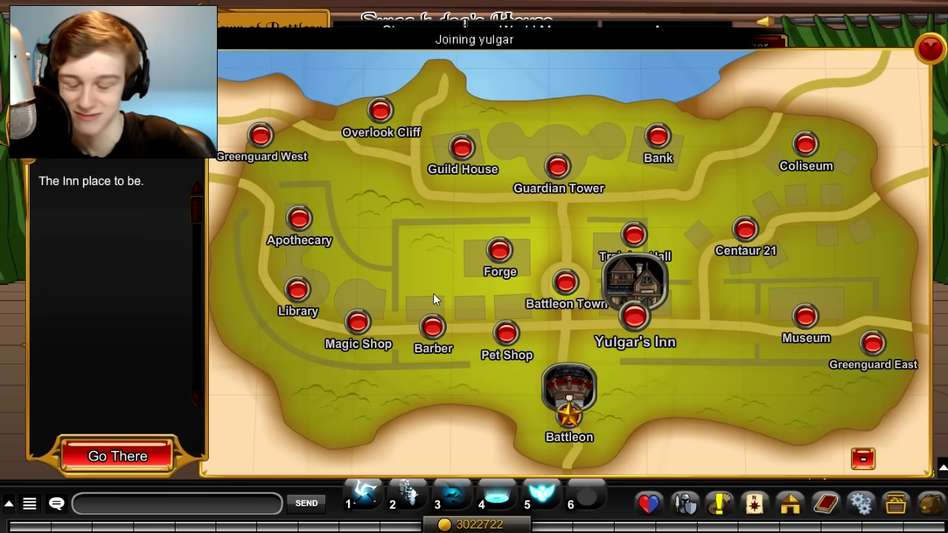
left_click(118, 456)
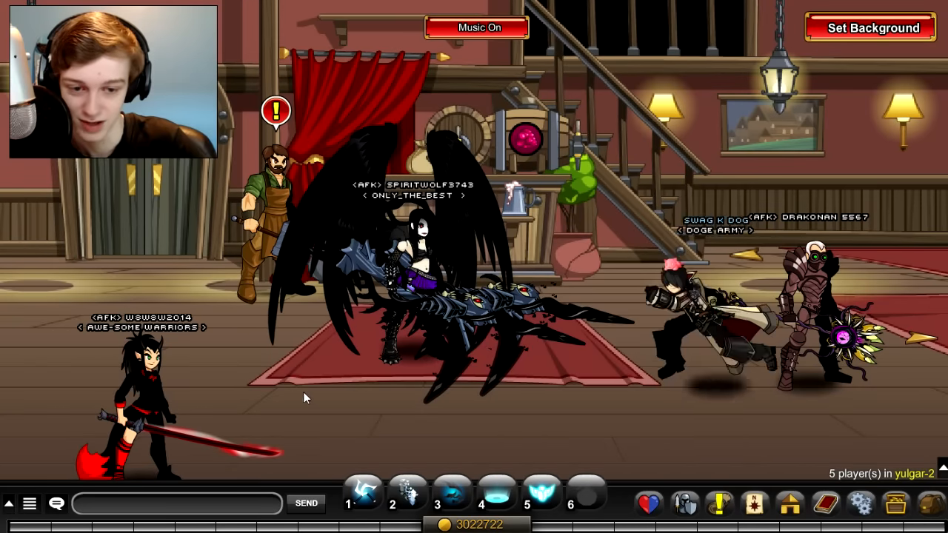
mouse_move(496, 493)
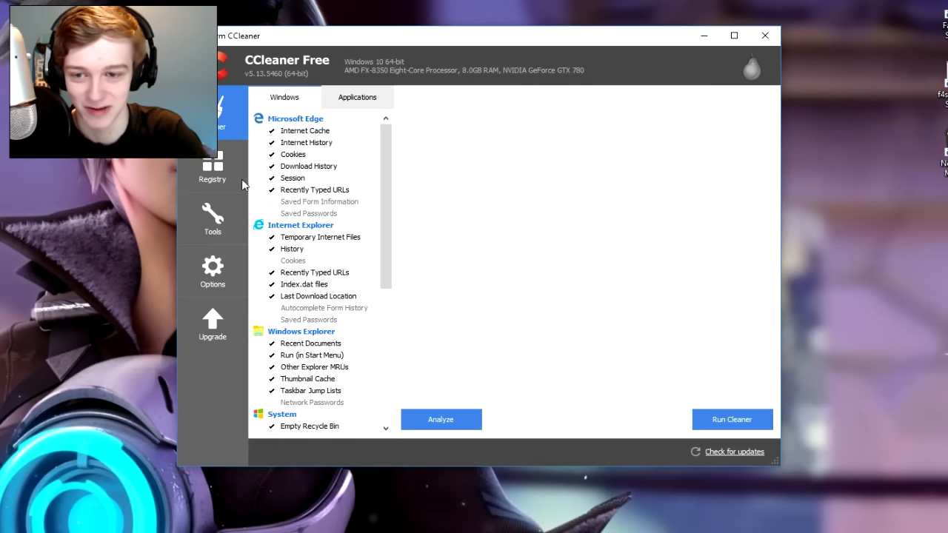
mouse_move(232, 159)
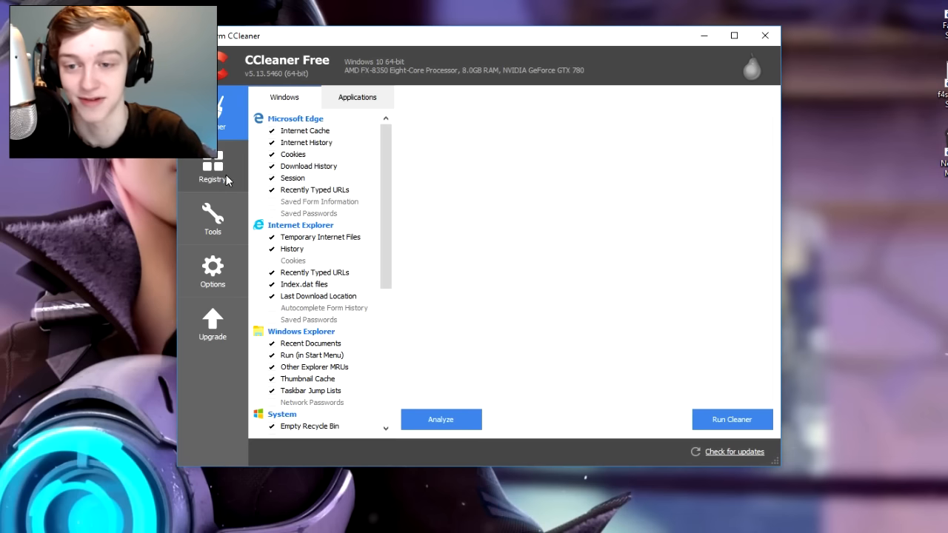
mouse_move(732, 419)
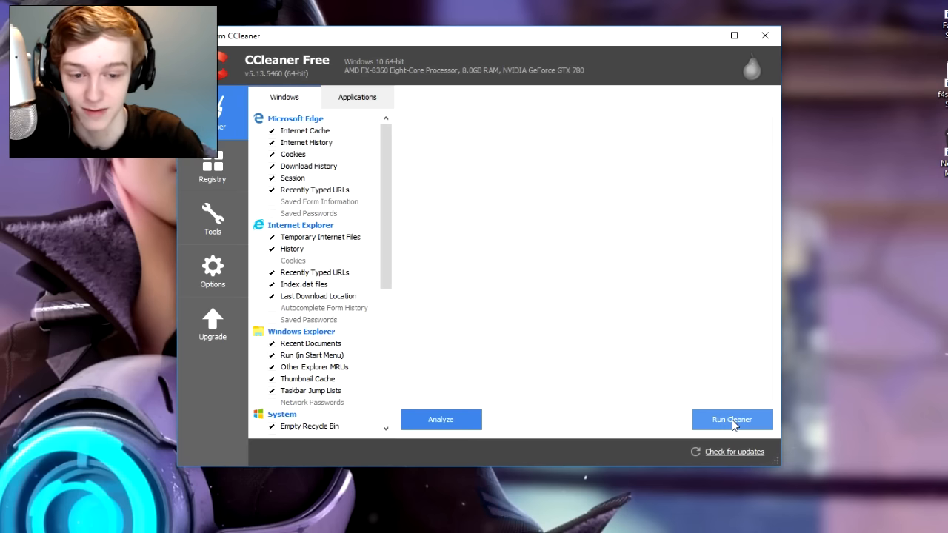
Run the cleaner to delete 448 MB of junk files and scroll the deleted-files details
left_click(732, 419)
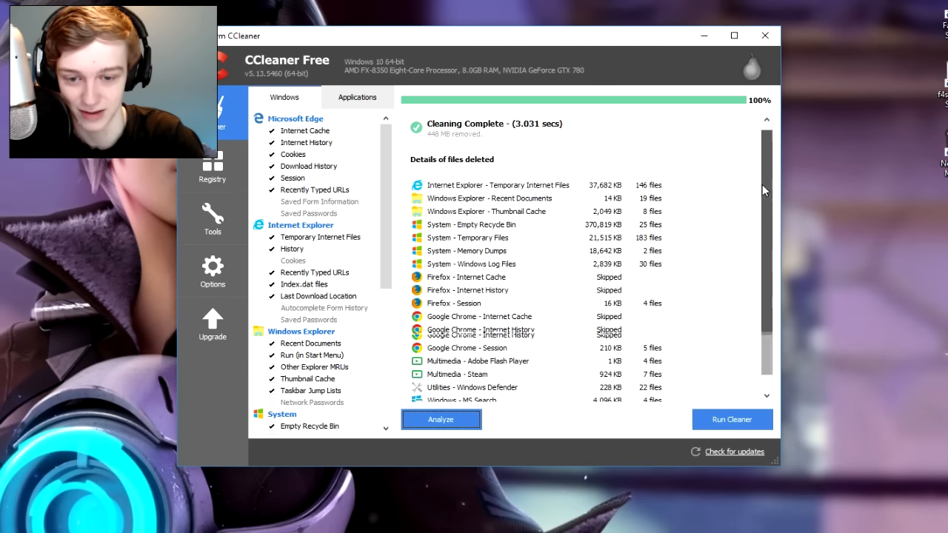
scroll("down", 3)
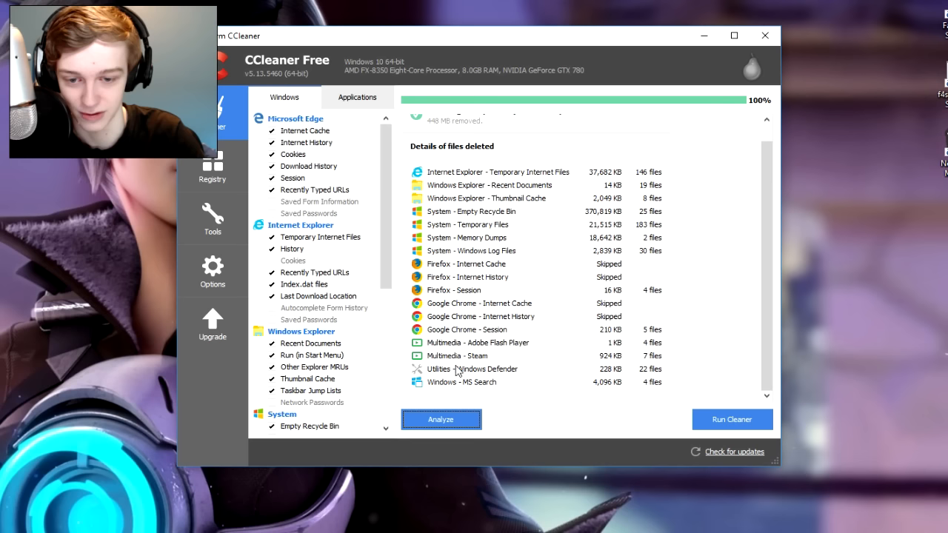
mouse_move(445, 183)
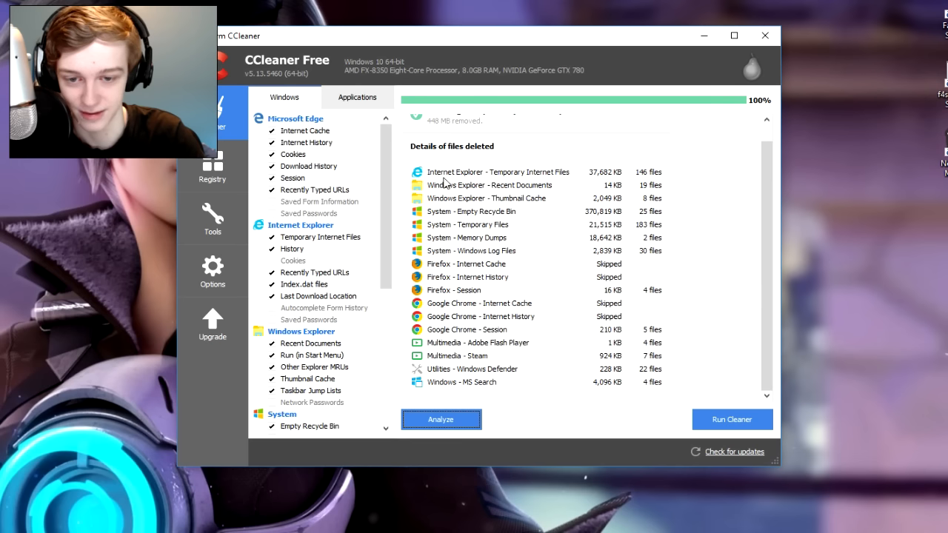
mouse_move(593, 185)
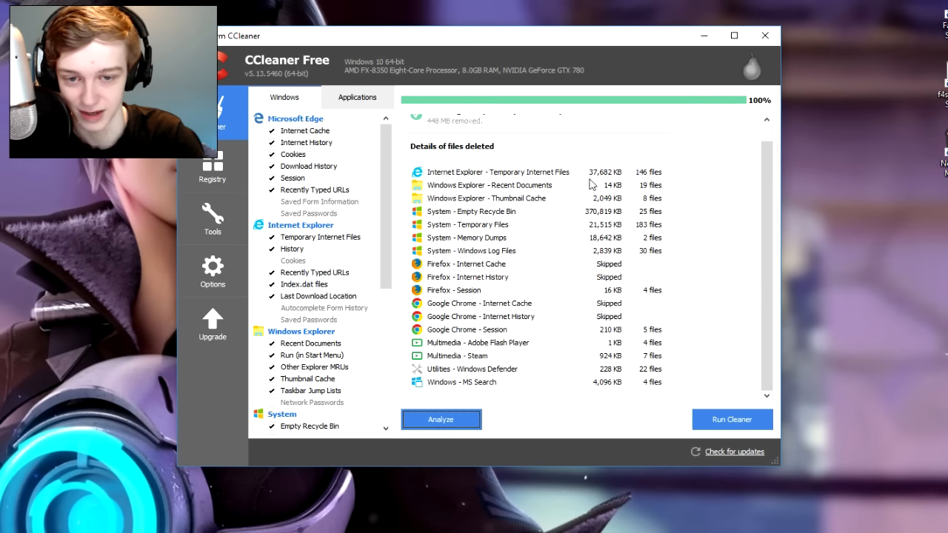
scroll("down", 3)
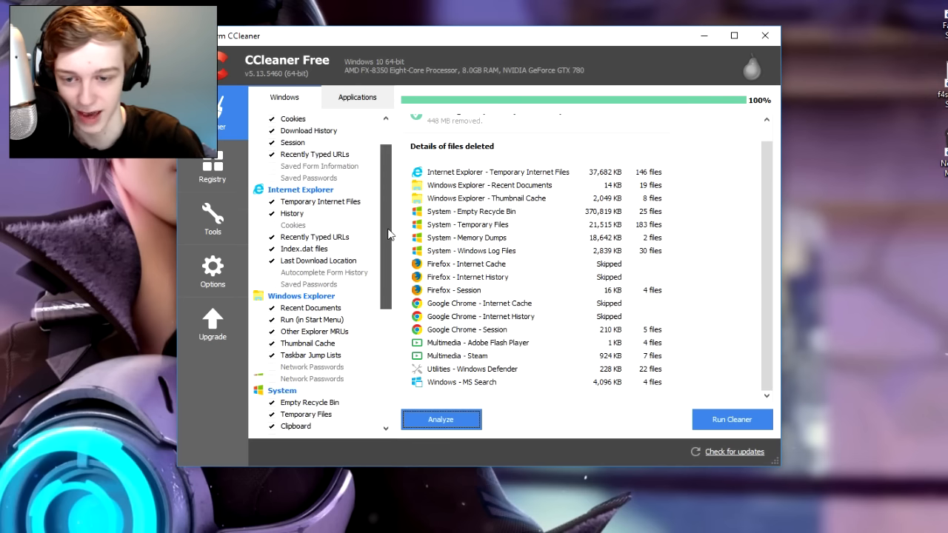
scroll("down", 3)
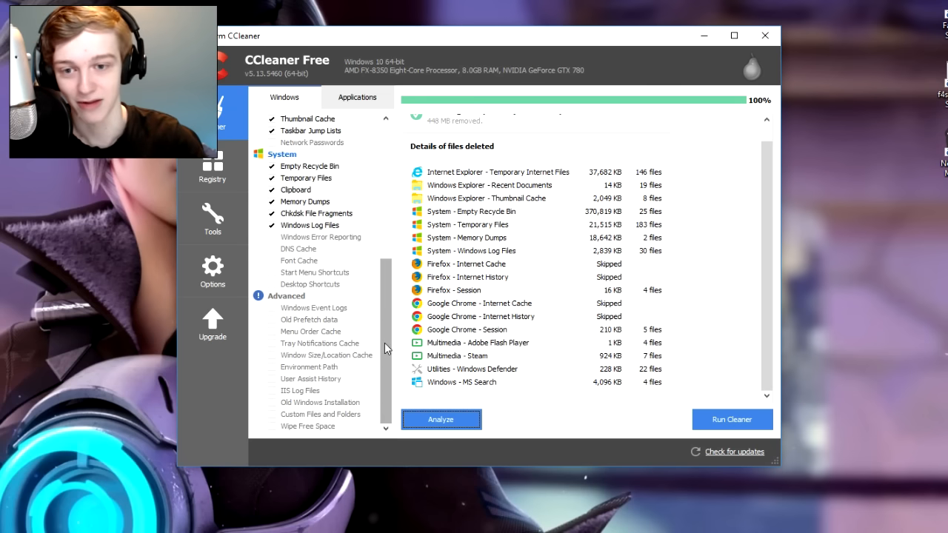
mouse_move(391, 320)
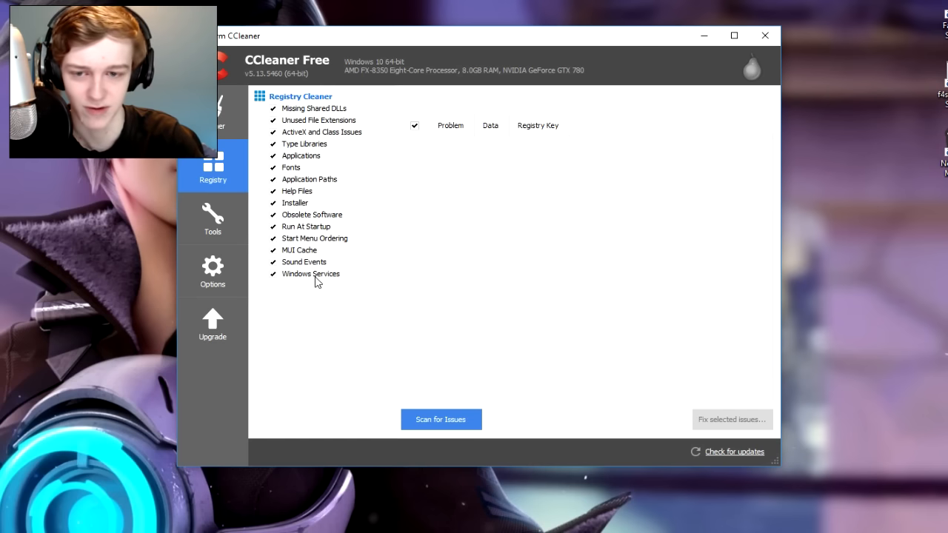
mouse_move(378, 224)
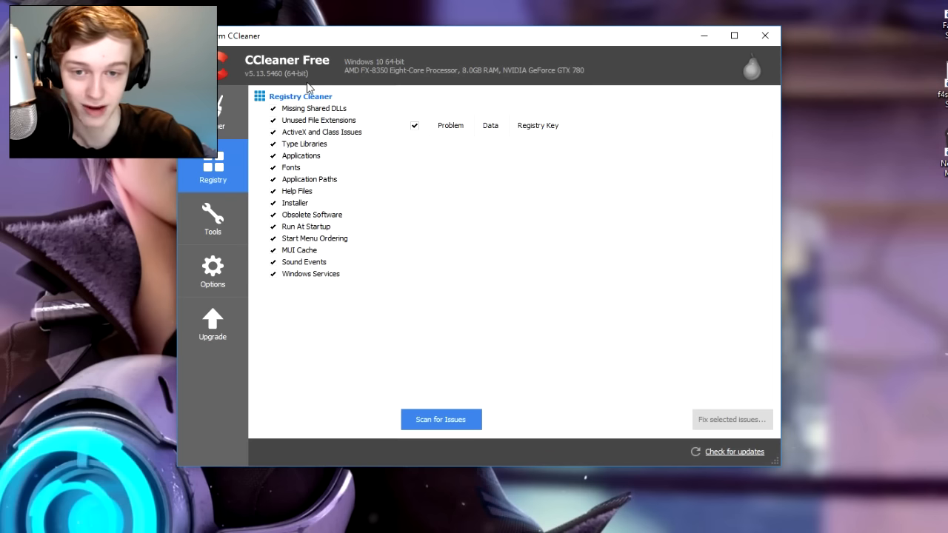
mouse_move(396, 88)
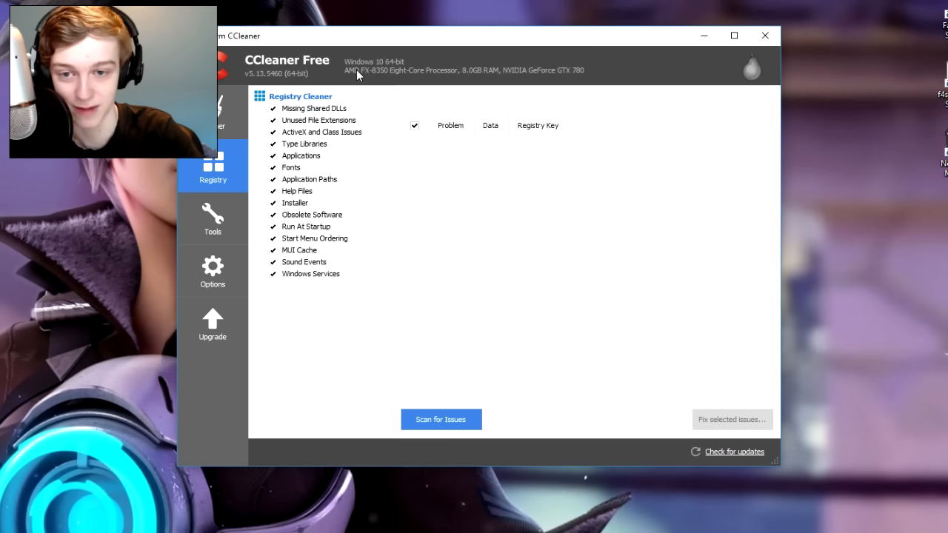
mouse_move(375, 74)
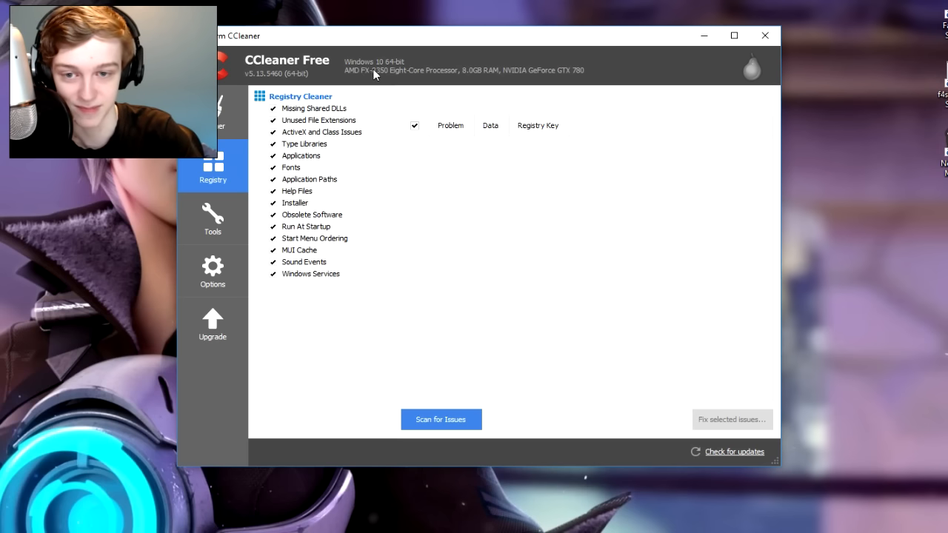
mouse_move(500, 93)
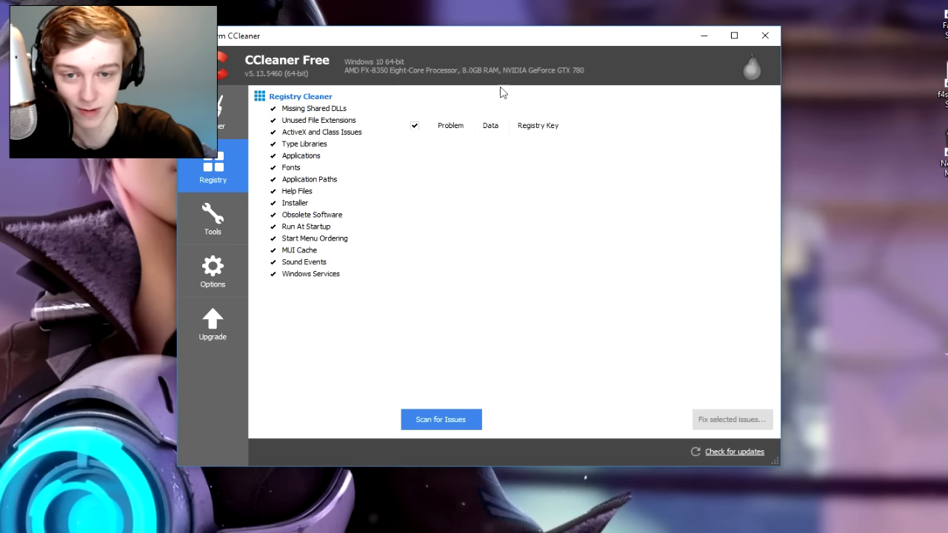
mouse_move(530, 57)
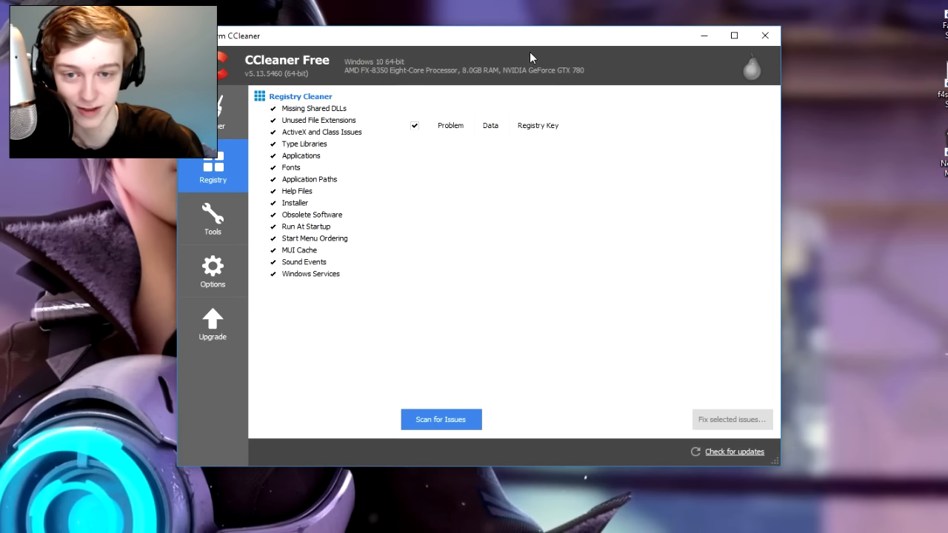
mouse_move(508, 63)
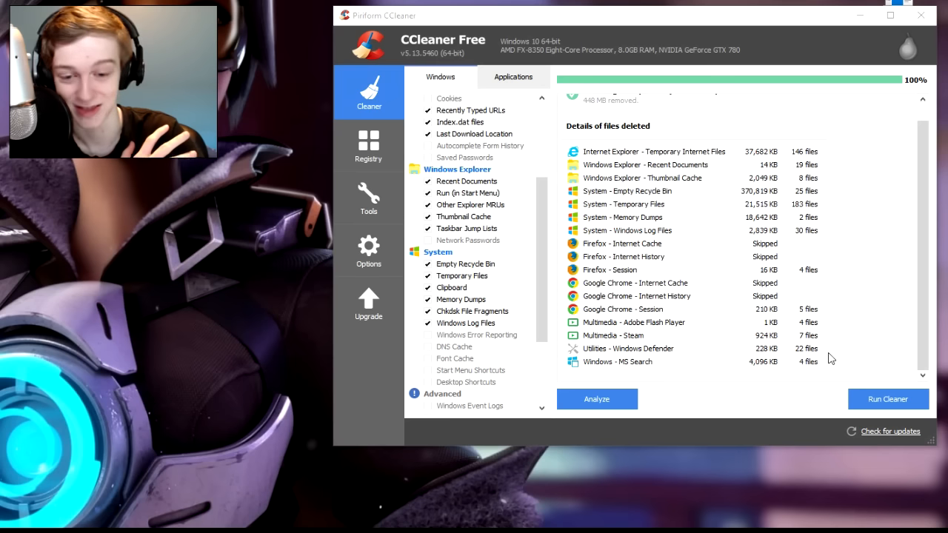
mouse_move(791, 443)
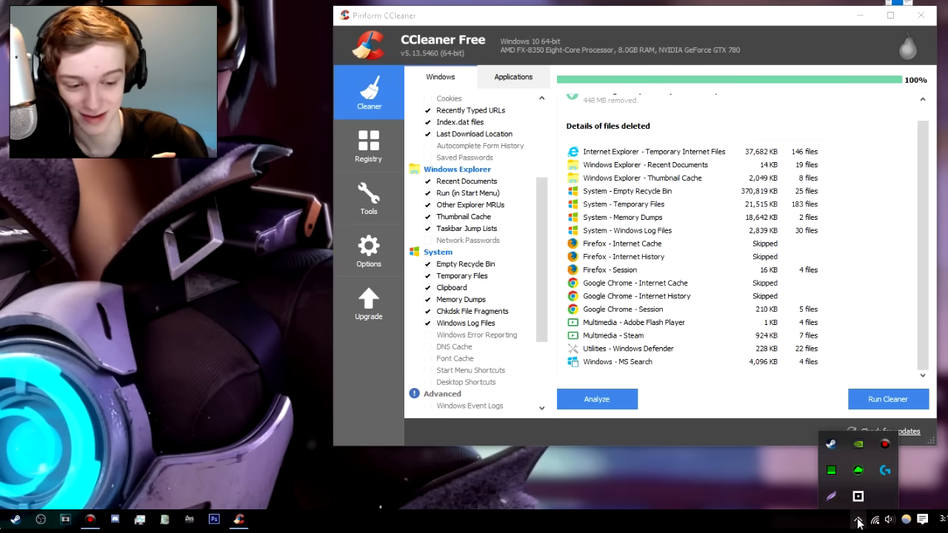
mouse_move(831, 448)
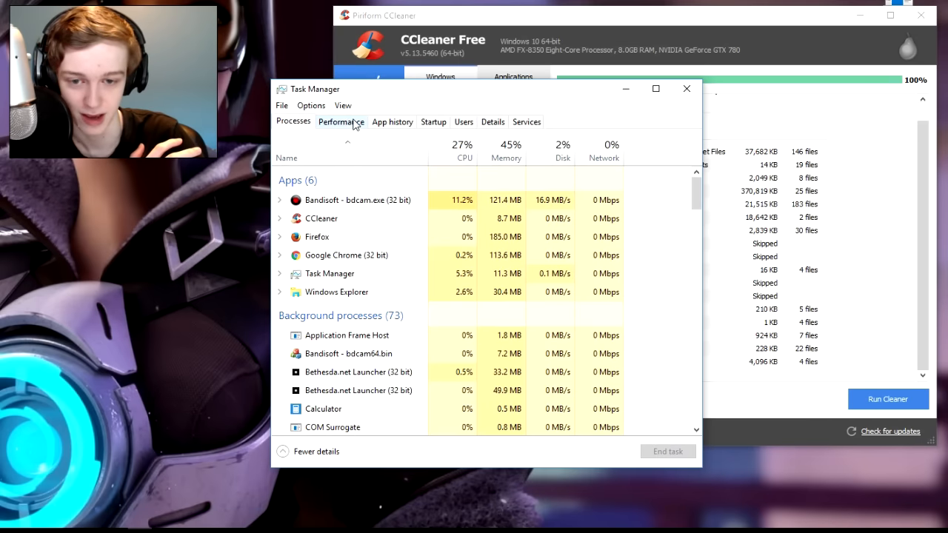
Scroll through Task Manager's Details process list, including the chrome.exe entries
left_click(492, 121)
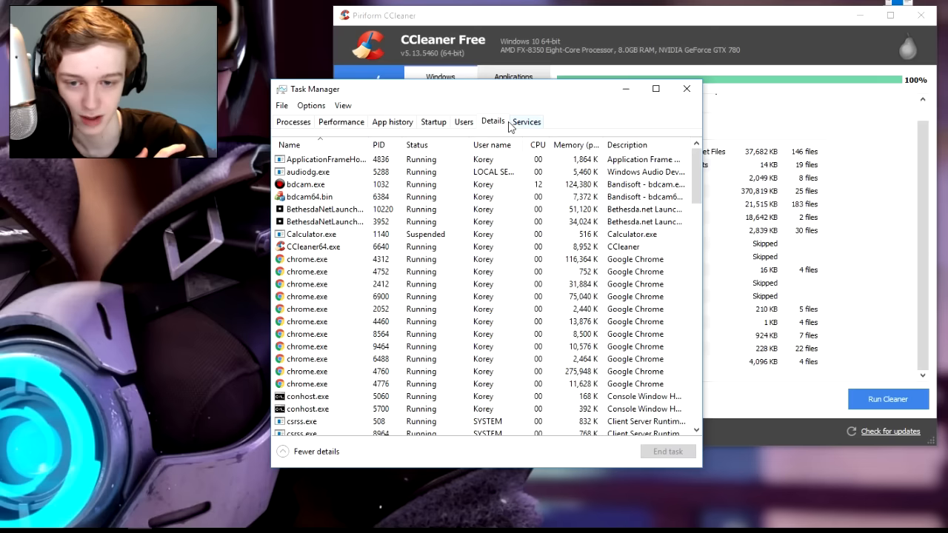
scroll("down", 3)
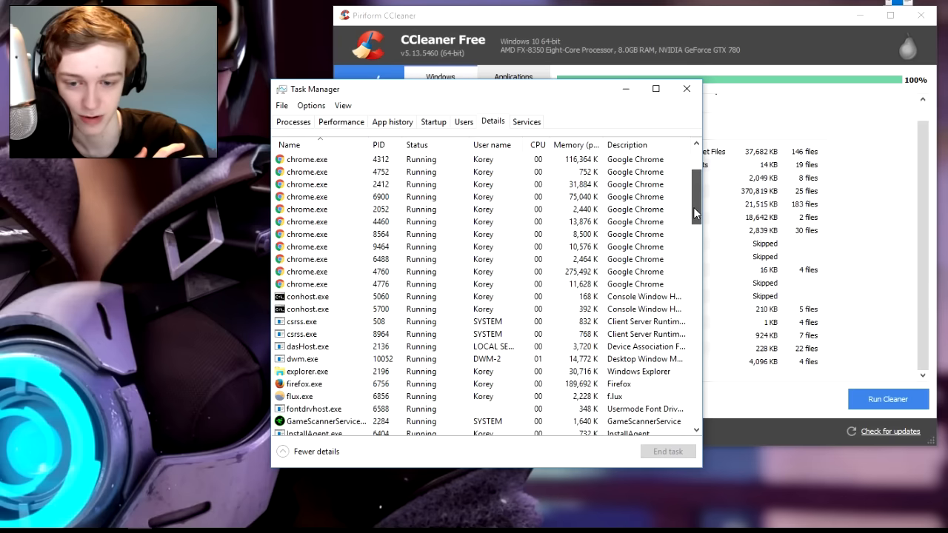
scroll("down", 3)
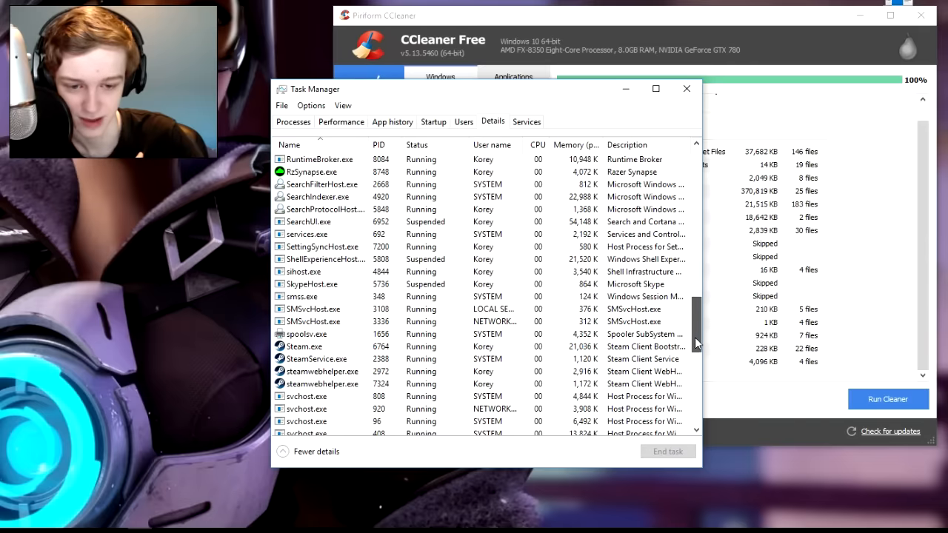
scroll("down", 3)
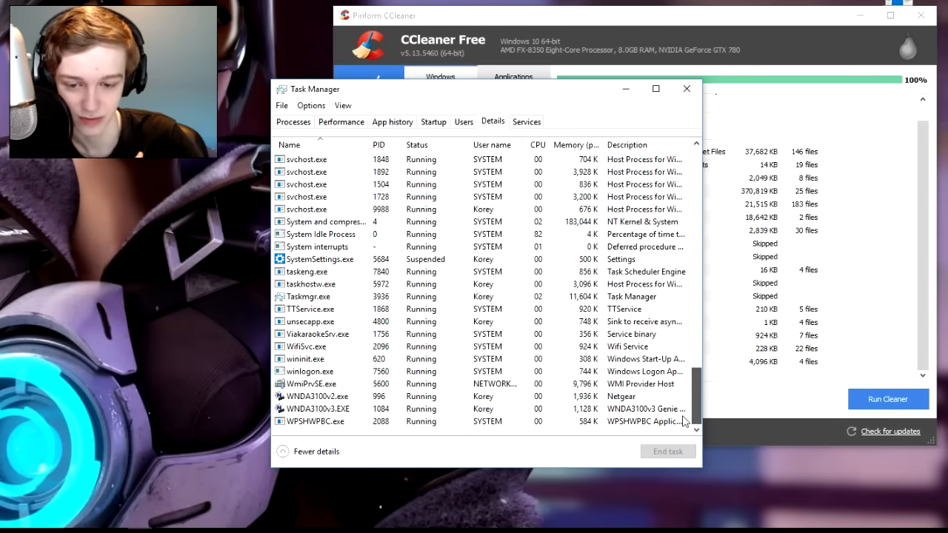
scroll("down", 3)
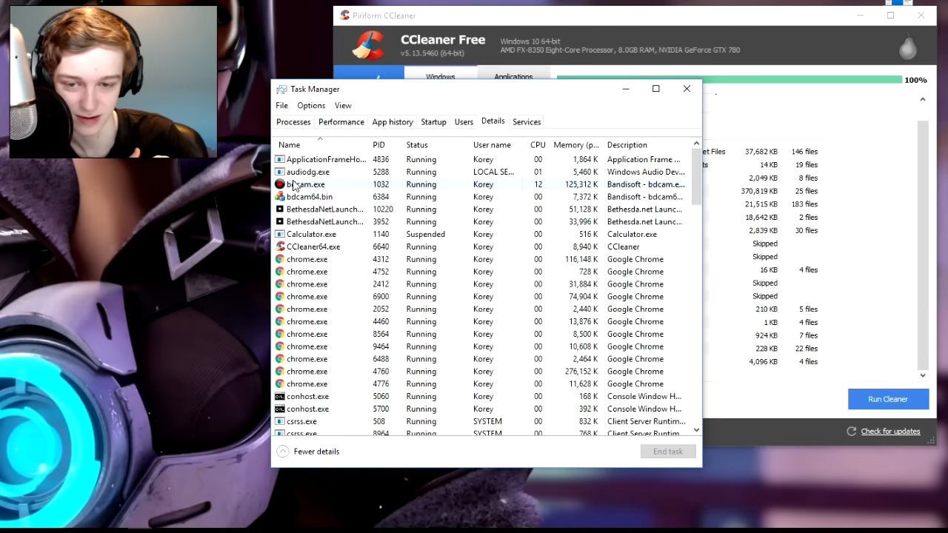
Open and dismiss bdcam.exe's context menu, then drag Task Manager left to reveal CCleaner
right_click(306, 185)
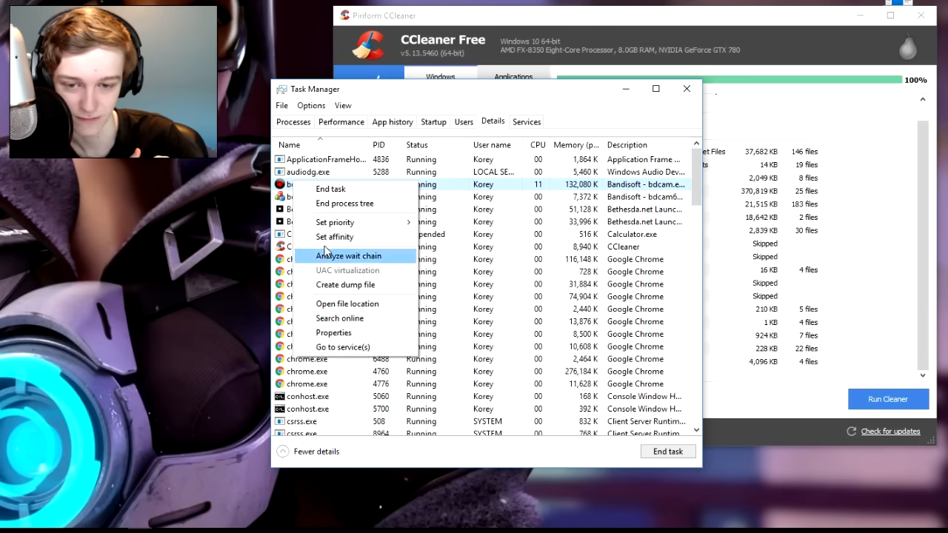
left_click(482, 98)
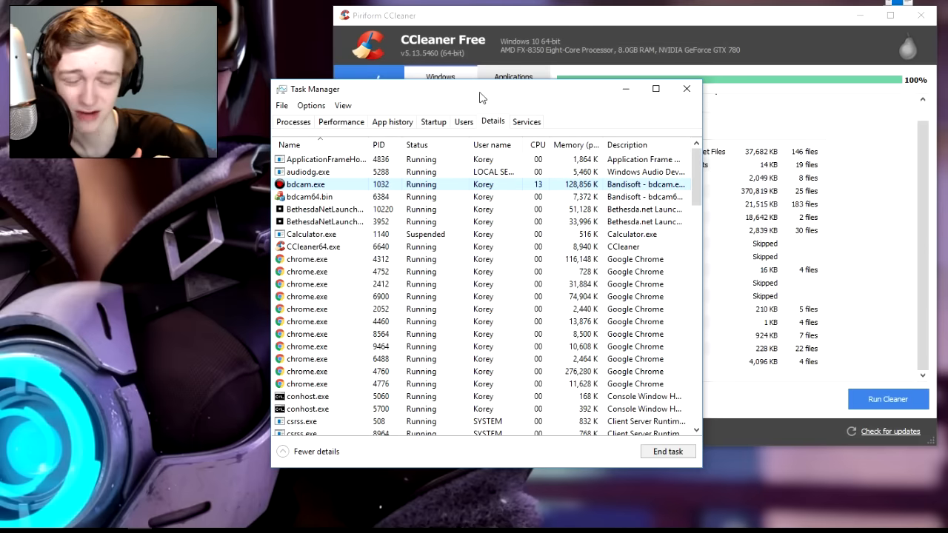
left_click_drag(479, 97, 334, 97)
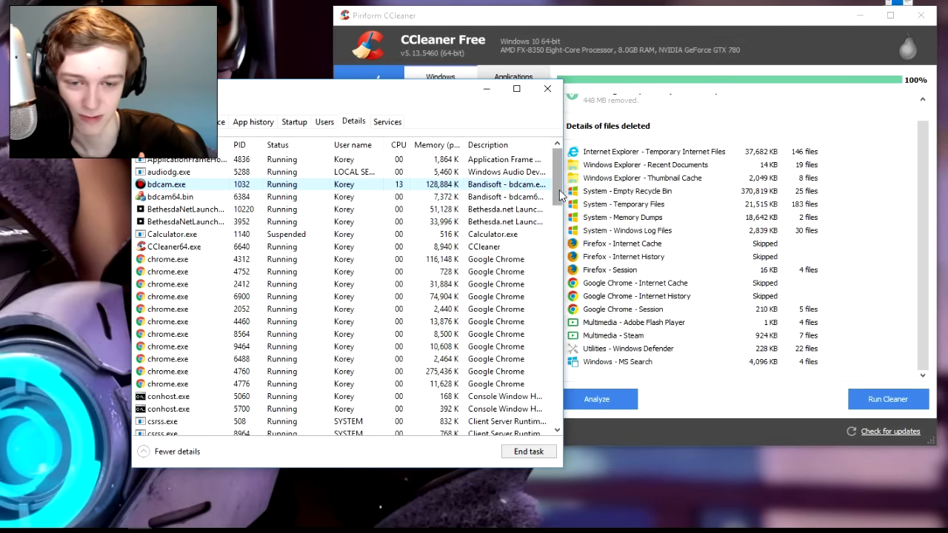
scroll("down", 3)
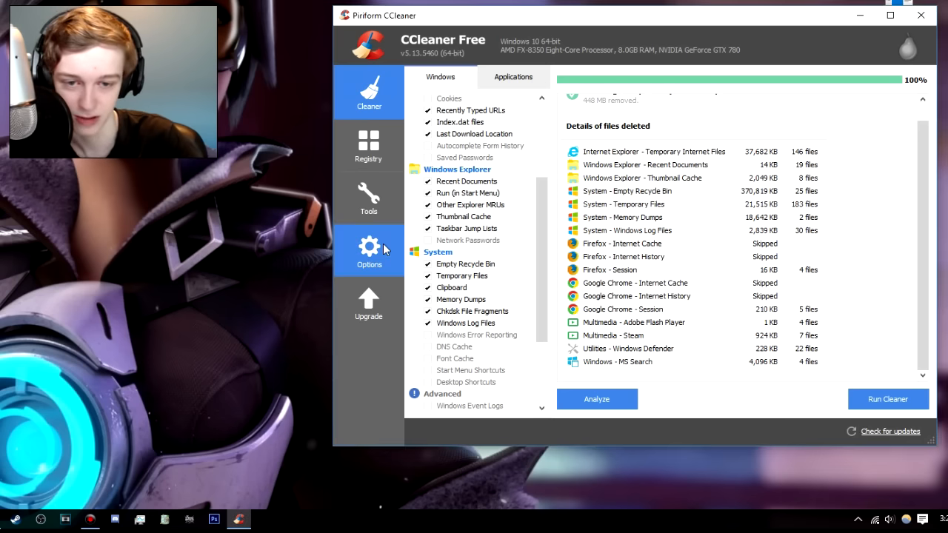
Go to CCleaner's Tools > Startup list and select the Steam startup entry
left_click(368, 251)
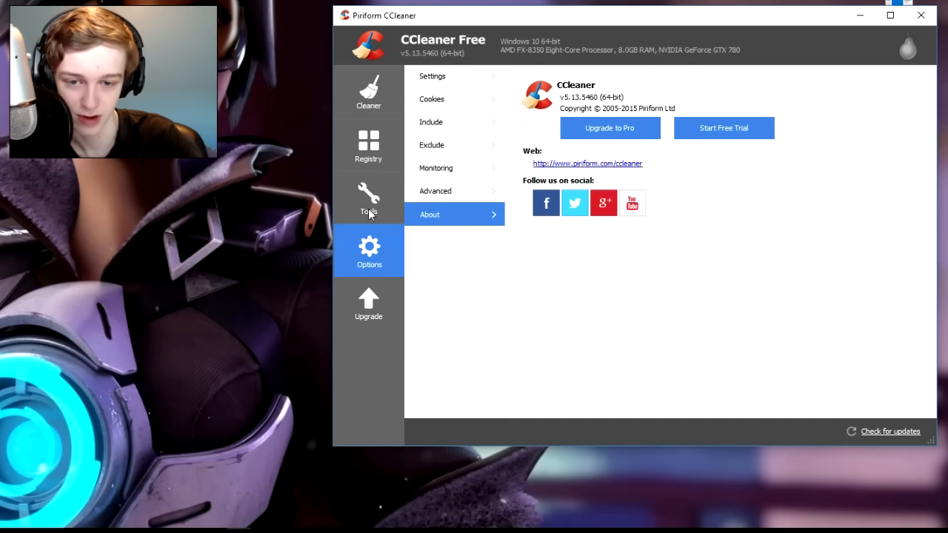
left_click(368, 198)
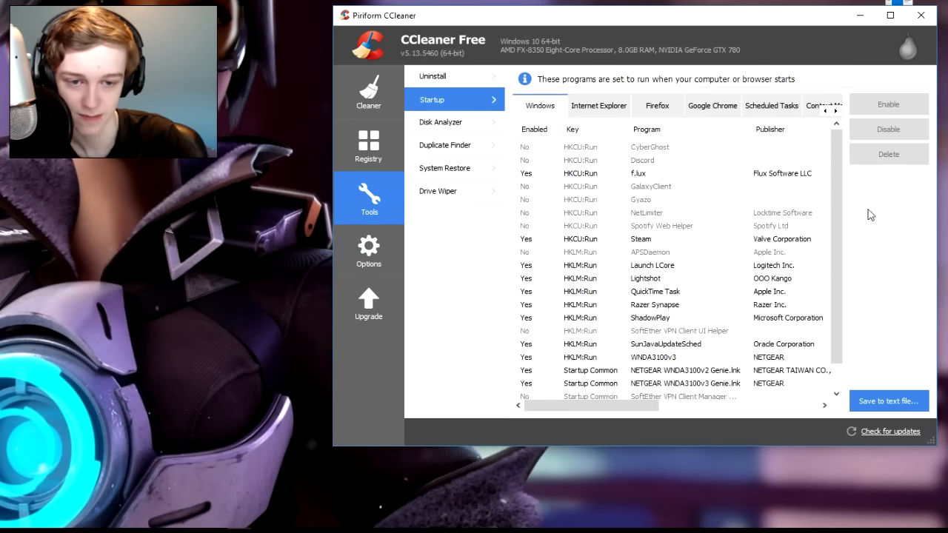
scroll("down", 3)
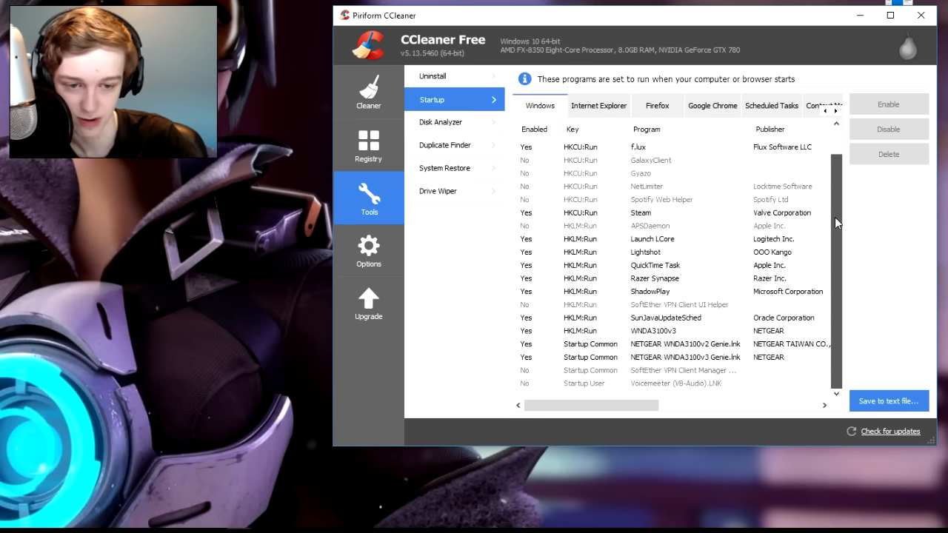
mouse_move(639, 200)
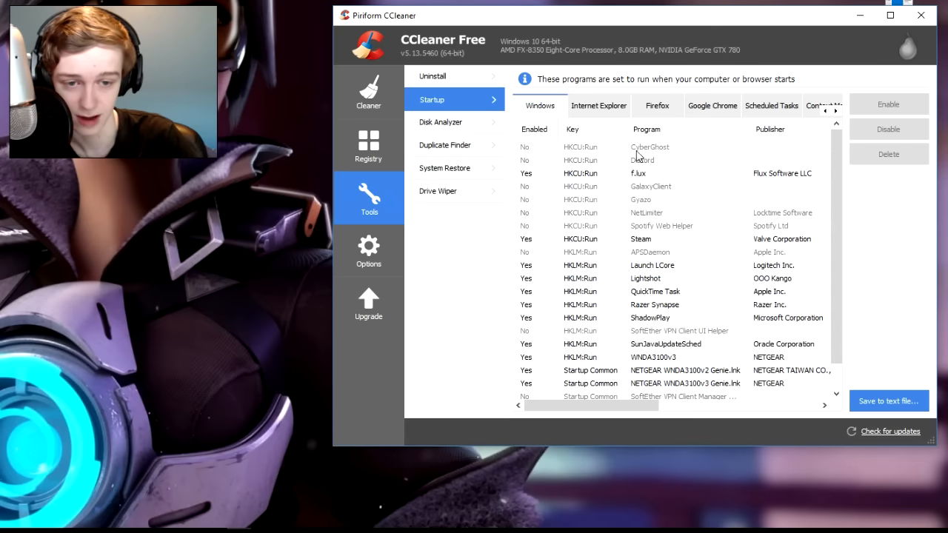
scroll("down", 3)
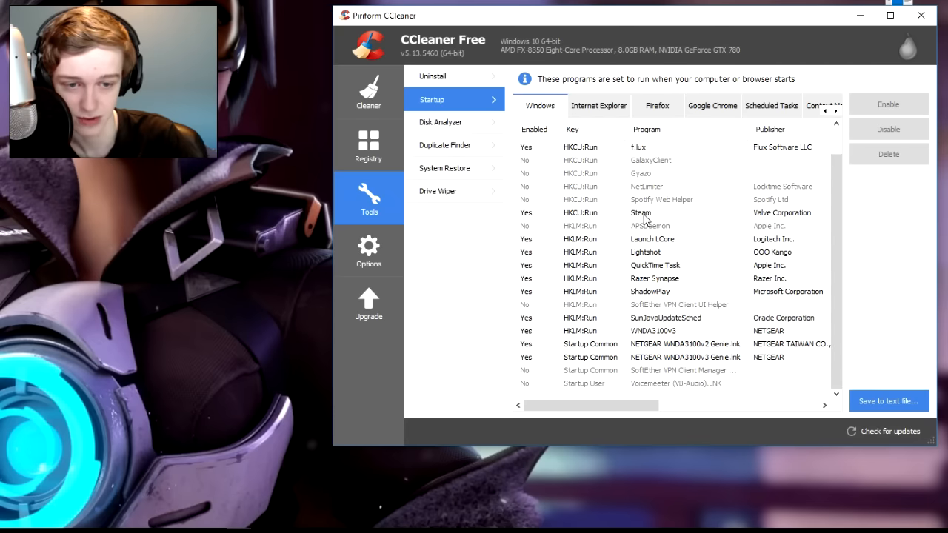
left_click(640, 213)
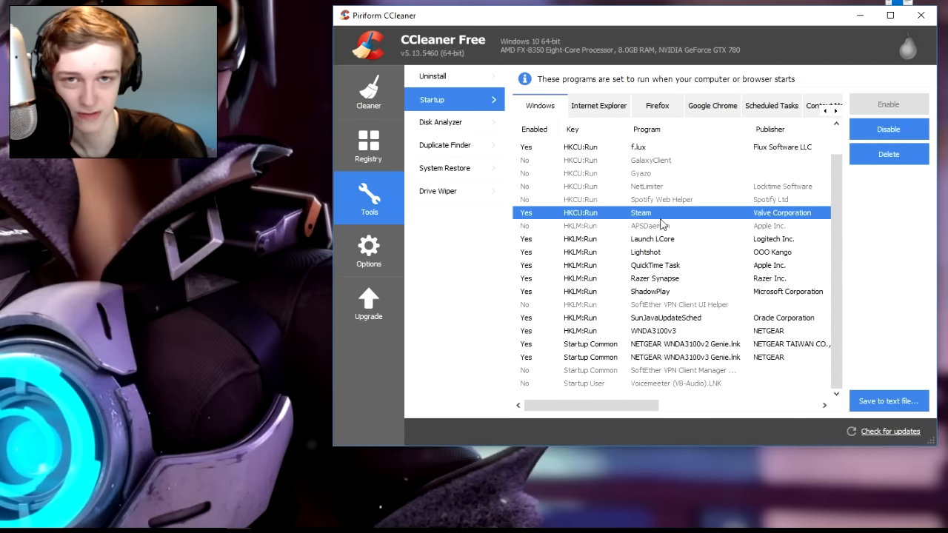
mouse_move(857, 150)
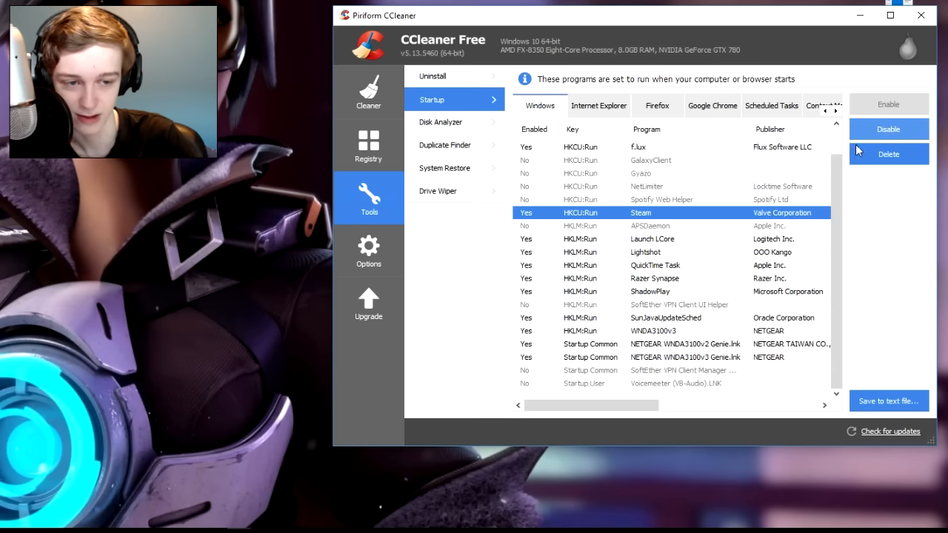
scroll("down", 3)
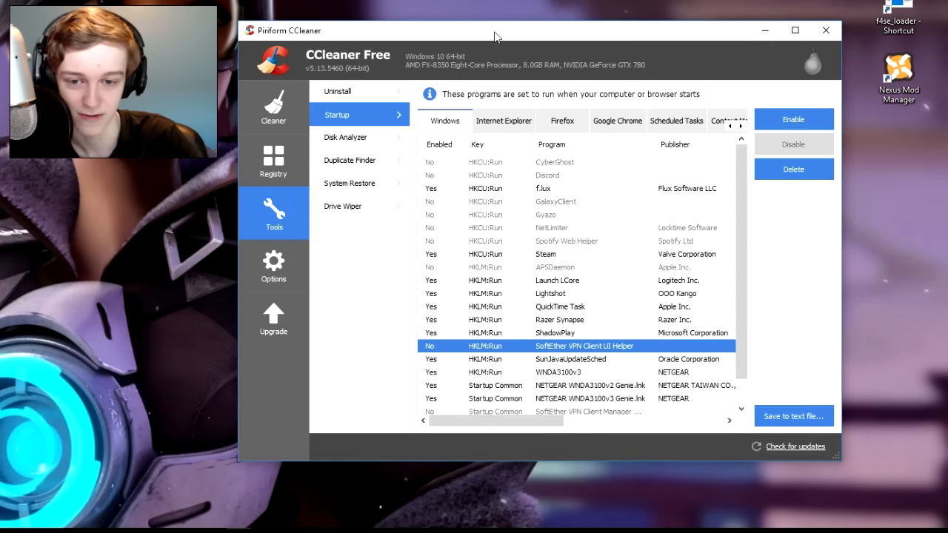
mouse_move(294, 161)
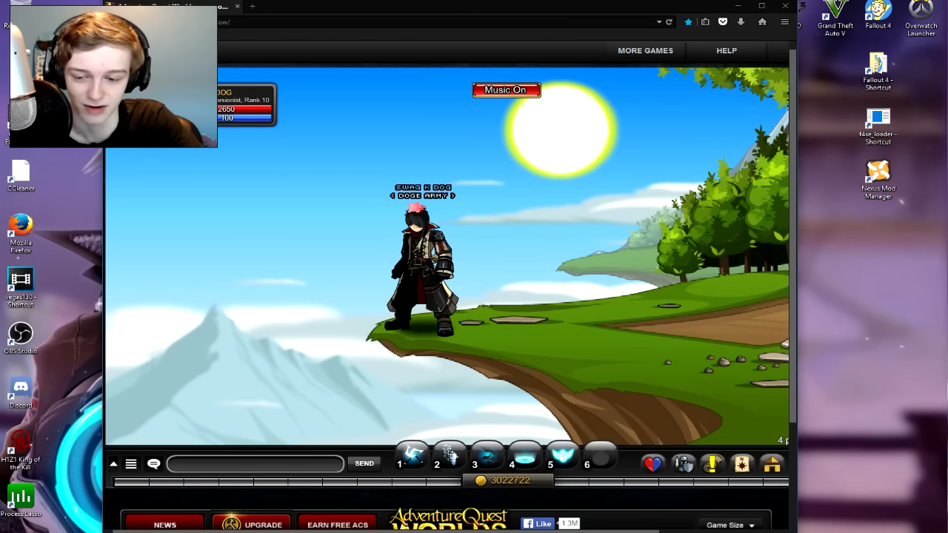
mouse_move(470, 183)
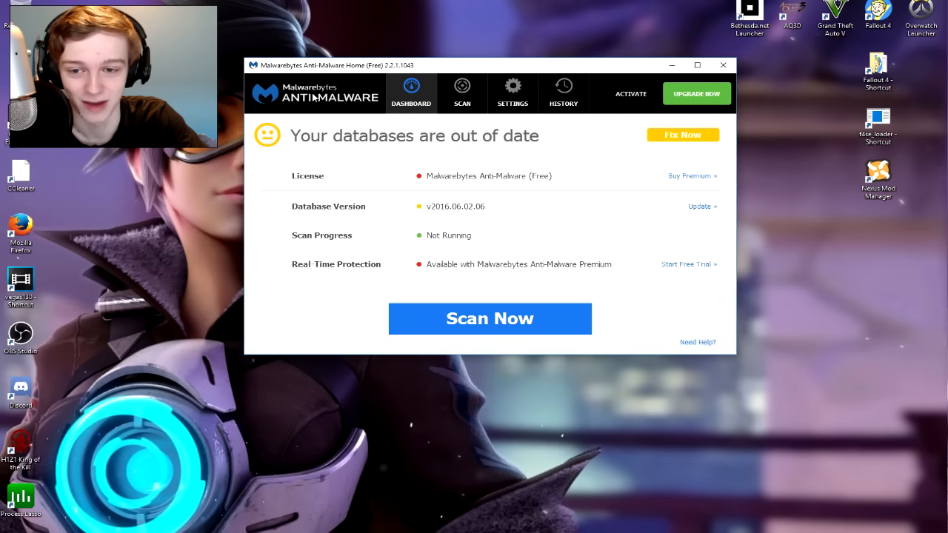
mouse_move(510, 71)
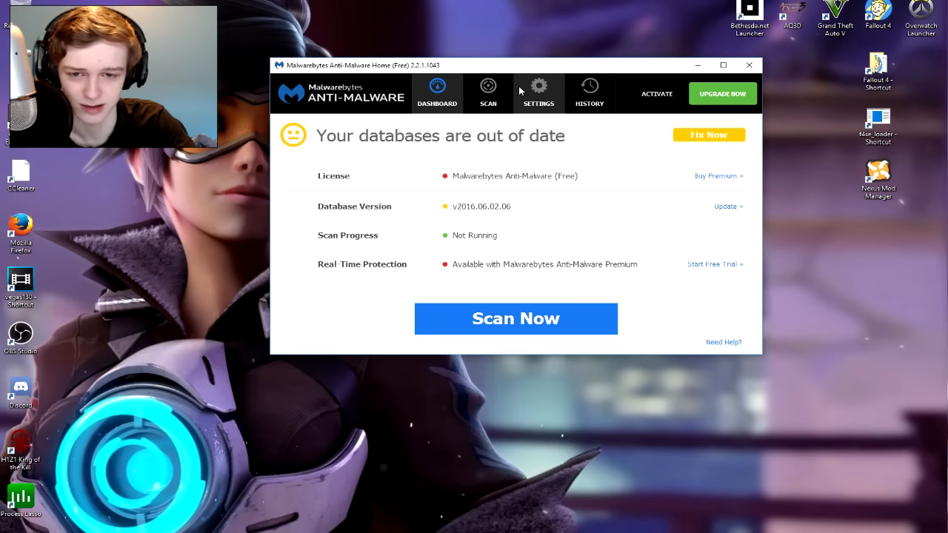
mouse_move(604, 143)
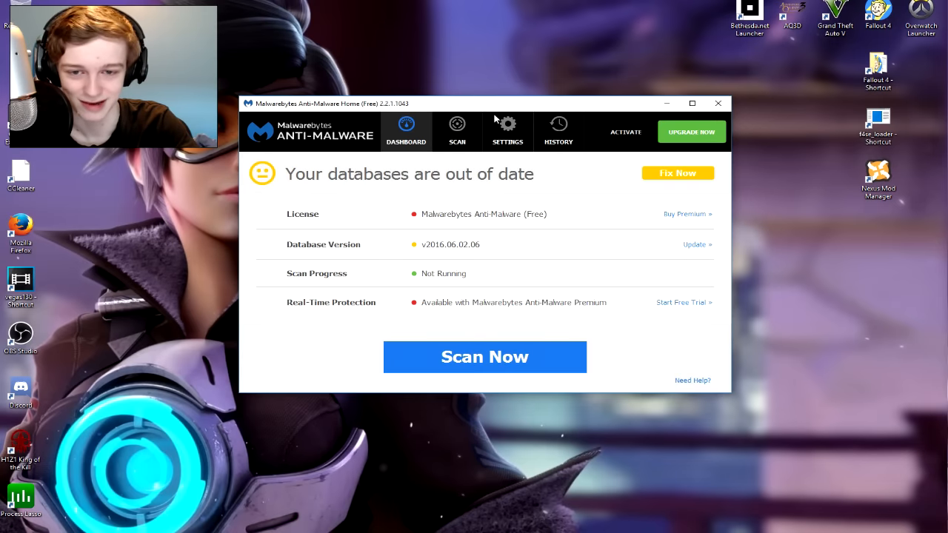
left_click_drag(497, 103, 529, 68)
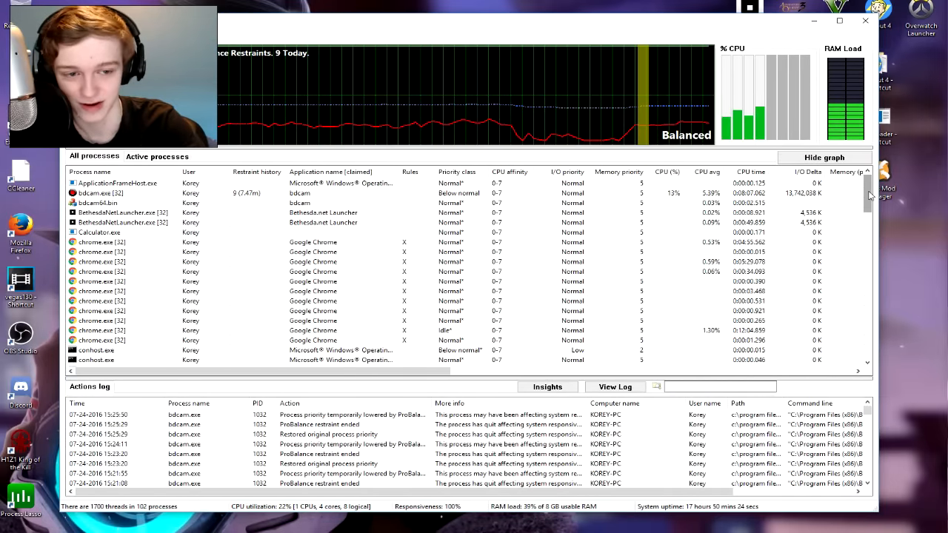
scroll("down", 3)
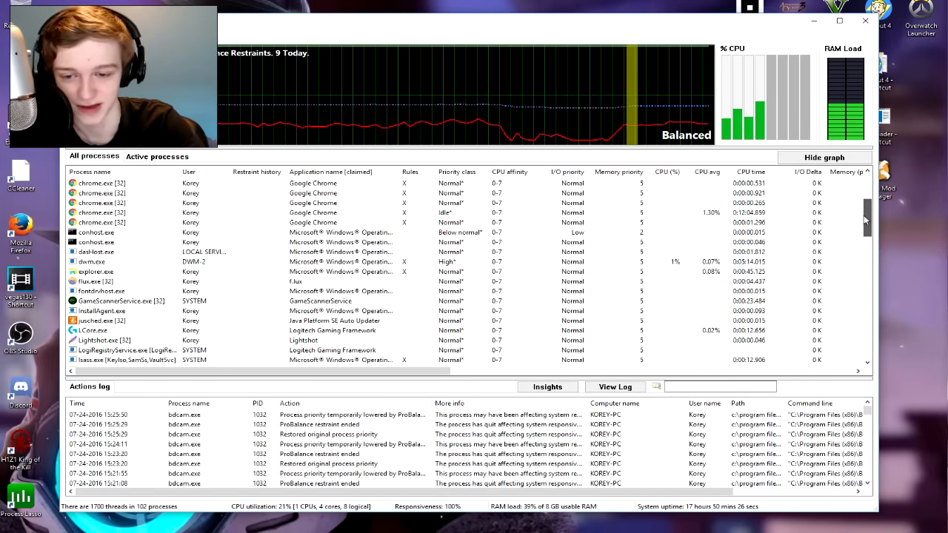
scroll("down", 3)
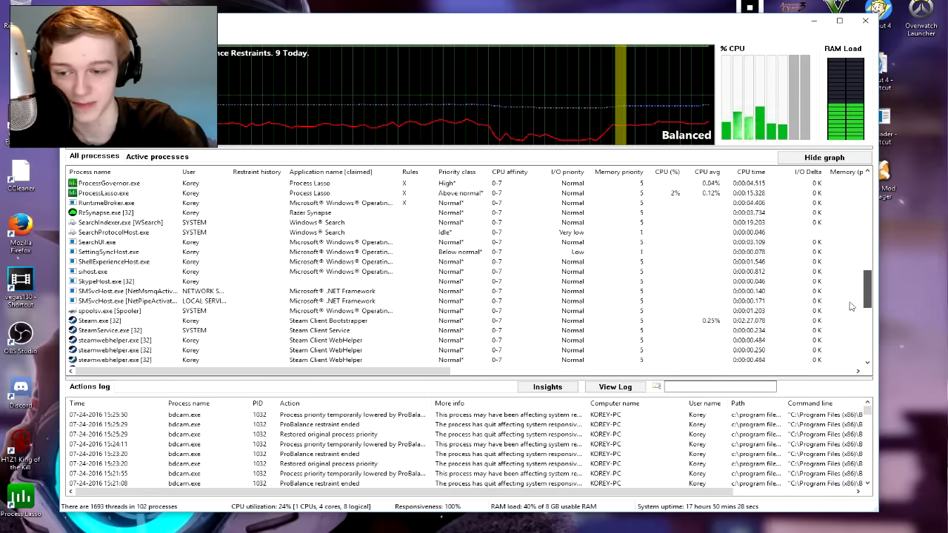
scroll("down", 3)
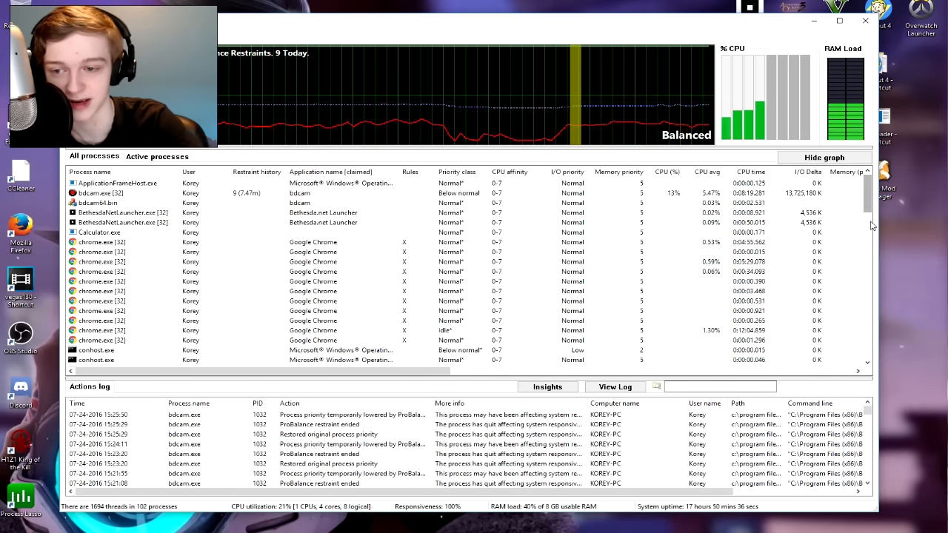
scroll("down", 3)
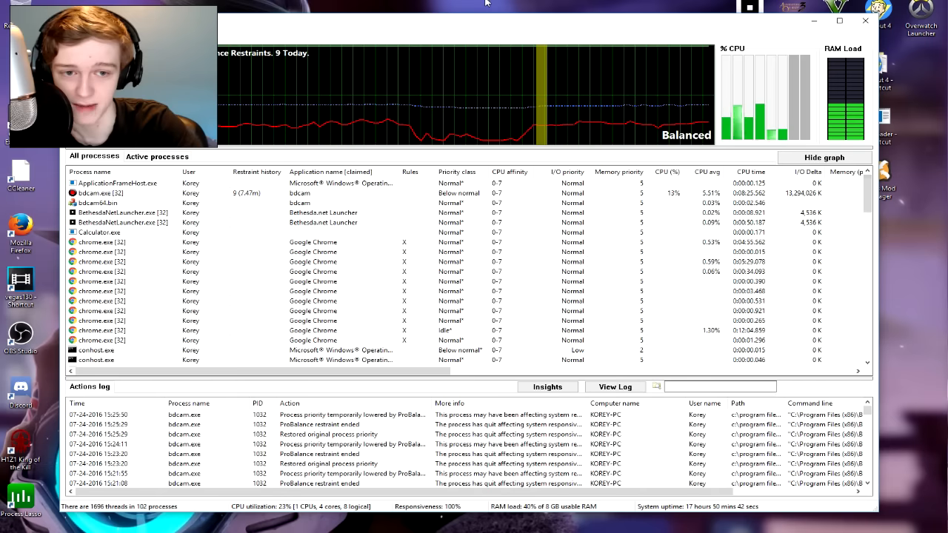
mouse_move(722, 60)
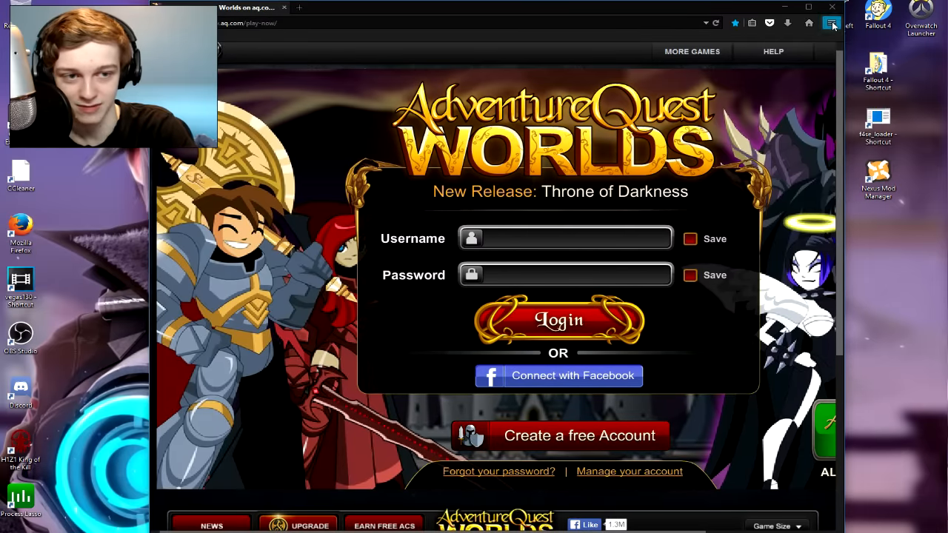
Open Add-ons from Firefox's hamburger menu
left_click(831, 23)
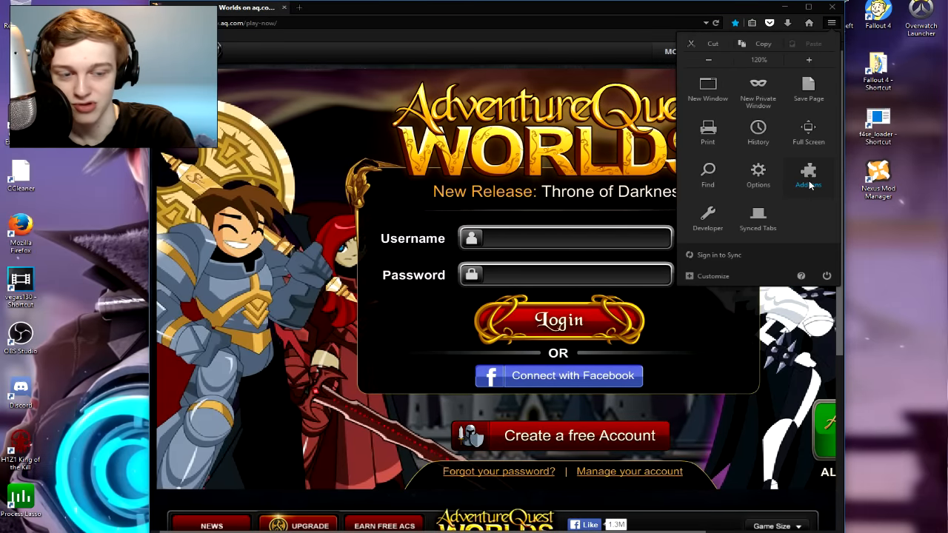
mouse_move(808, 176)
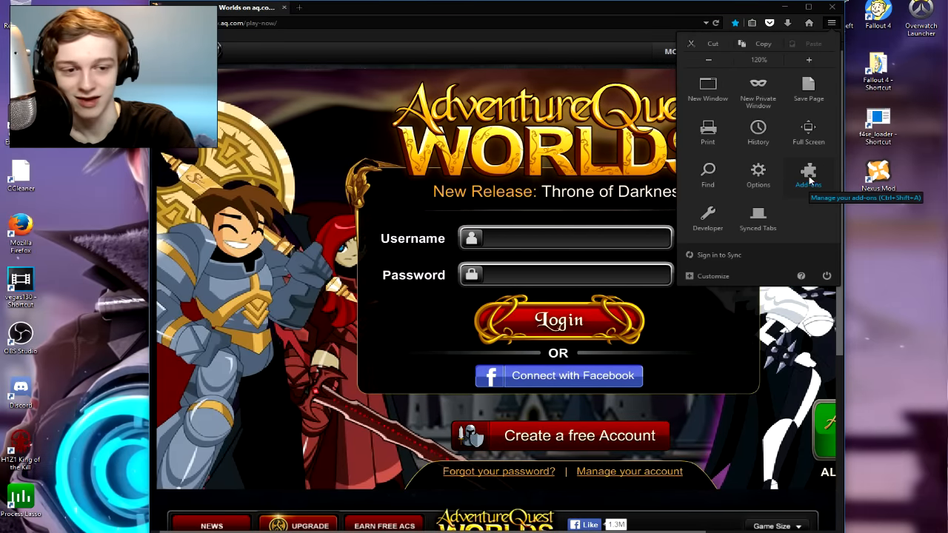
left_click(809, 176)
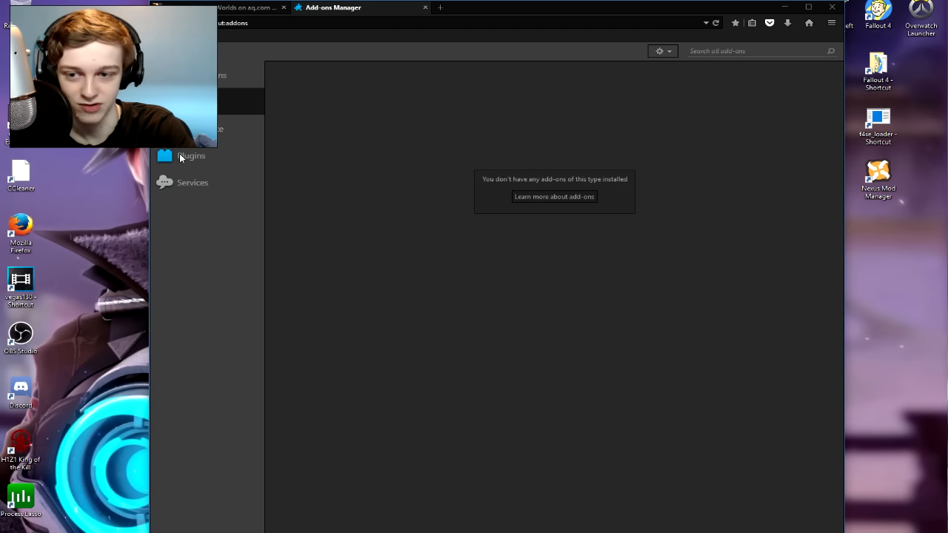
Review the Plugins list in about:addons, then close the Add-ons Manager tab
left_click(191, 156)
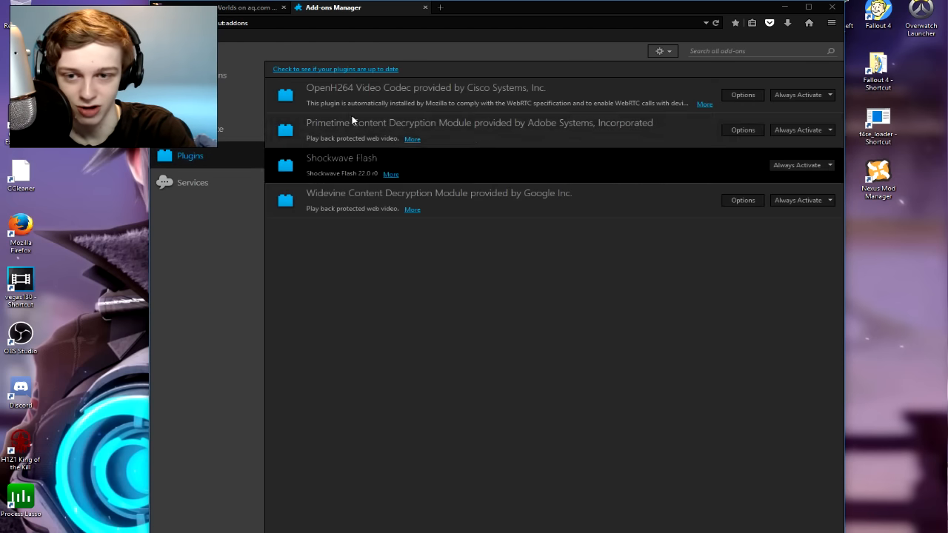
mouse_move(353, 211)
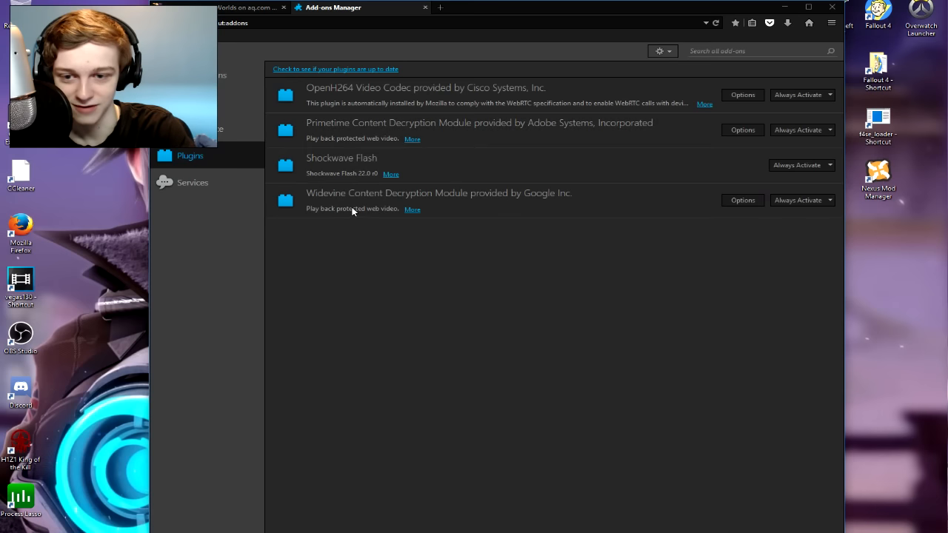
mouse_move(399, 114)
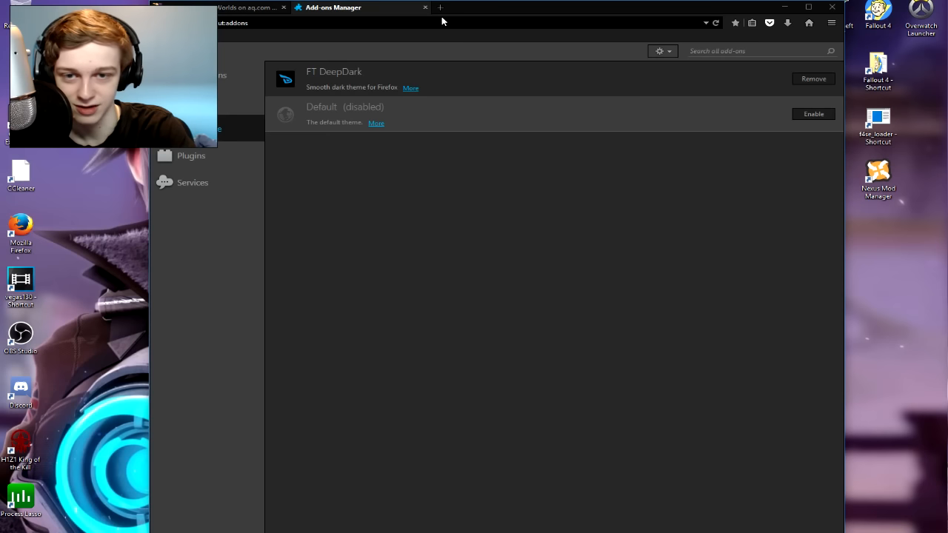
mouse_move(637, 78)
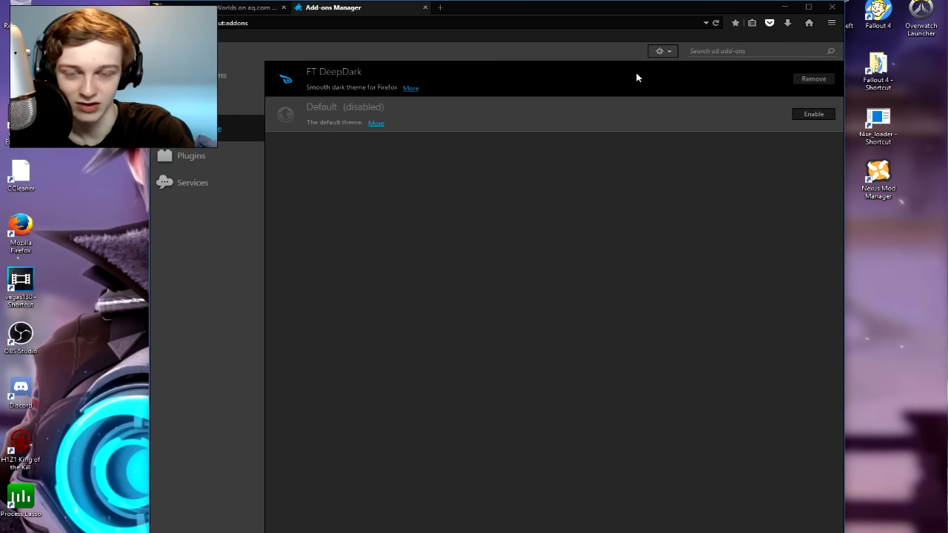
left_click(191, 156)
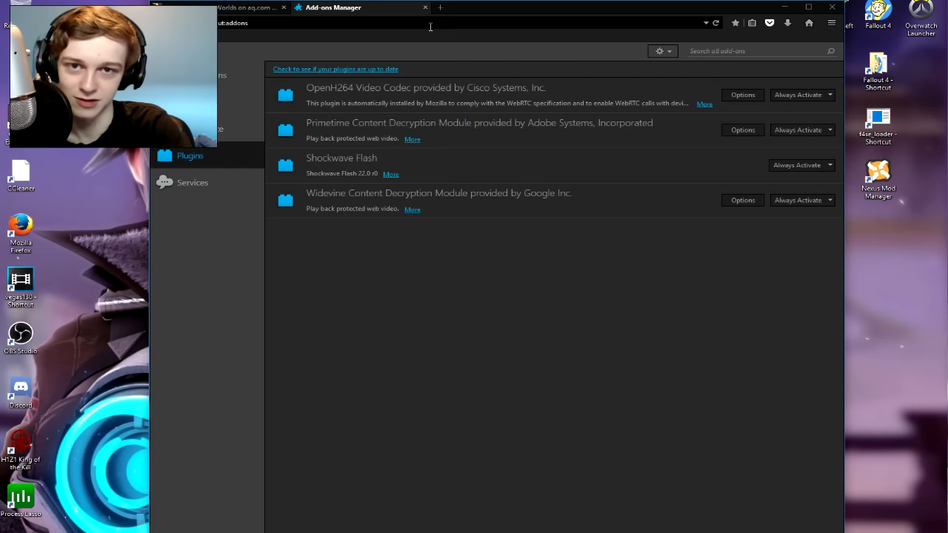
mouse_move(424, 8)
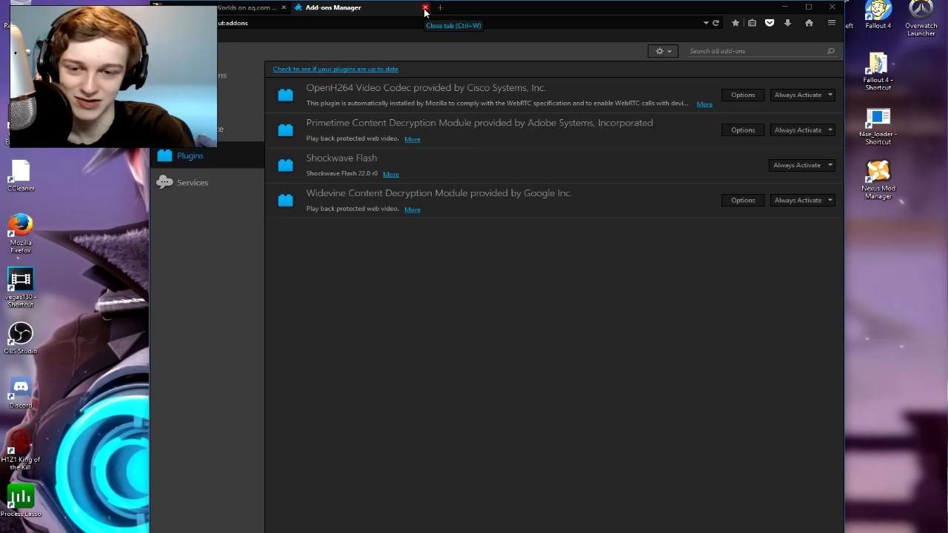
mouse_move(405, 18)
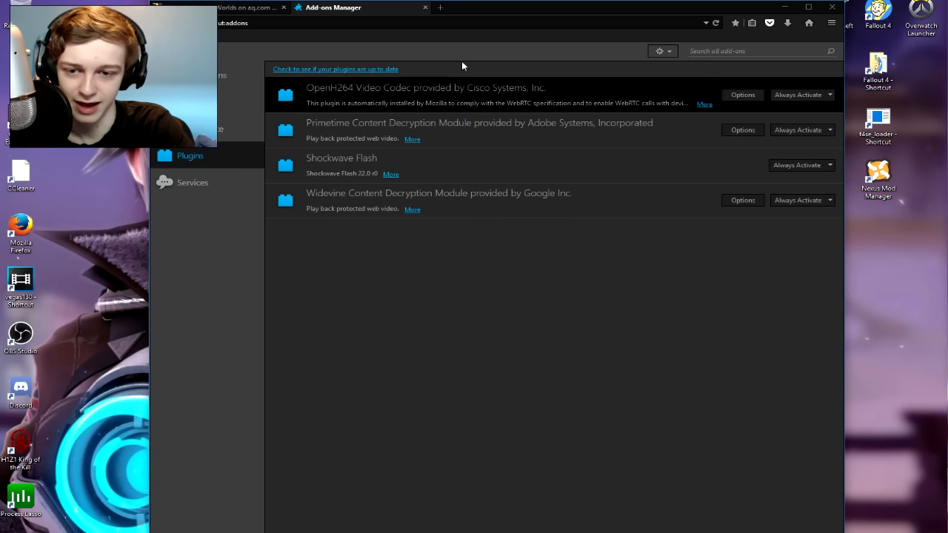
mouse_move(414, 81)
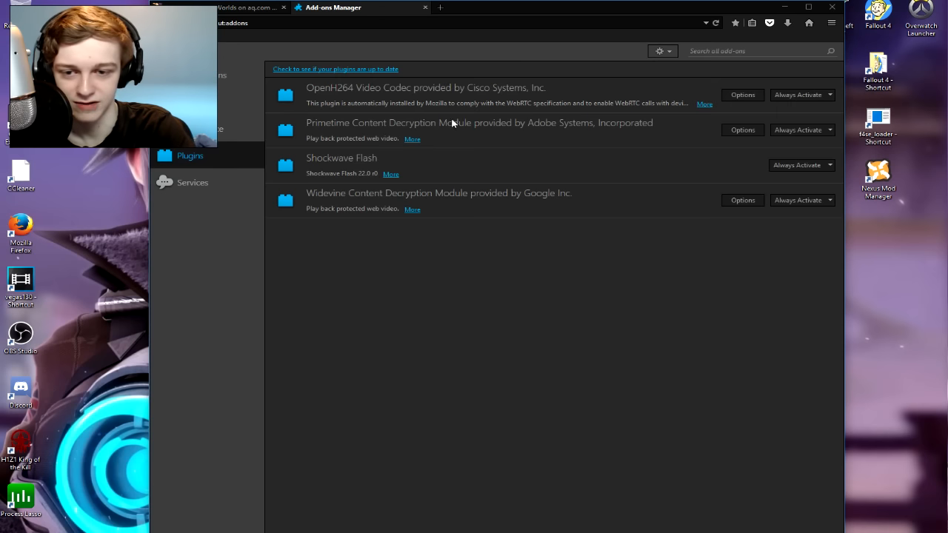
mouse_move(470, 46)
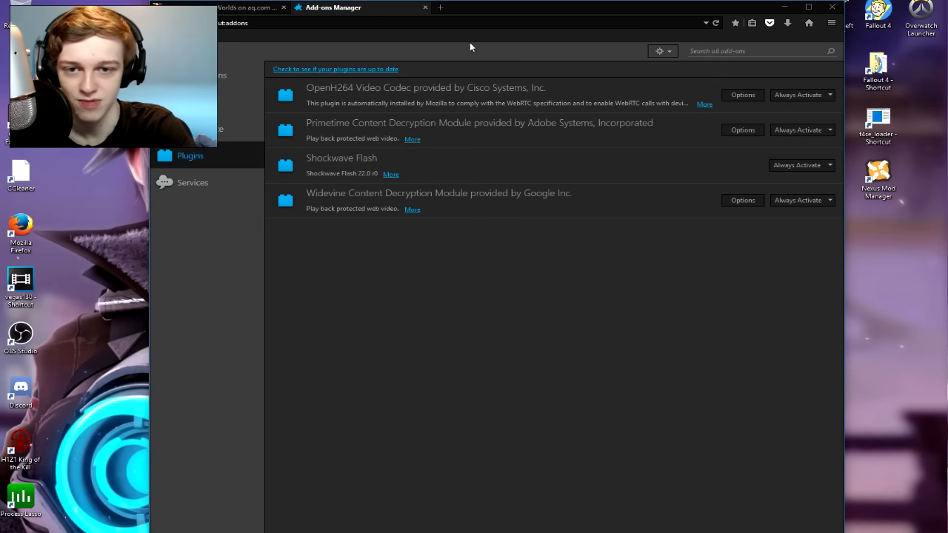
mouse_move(426, 7)
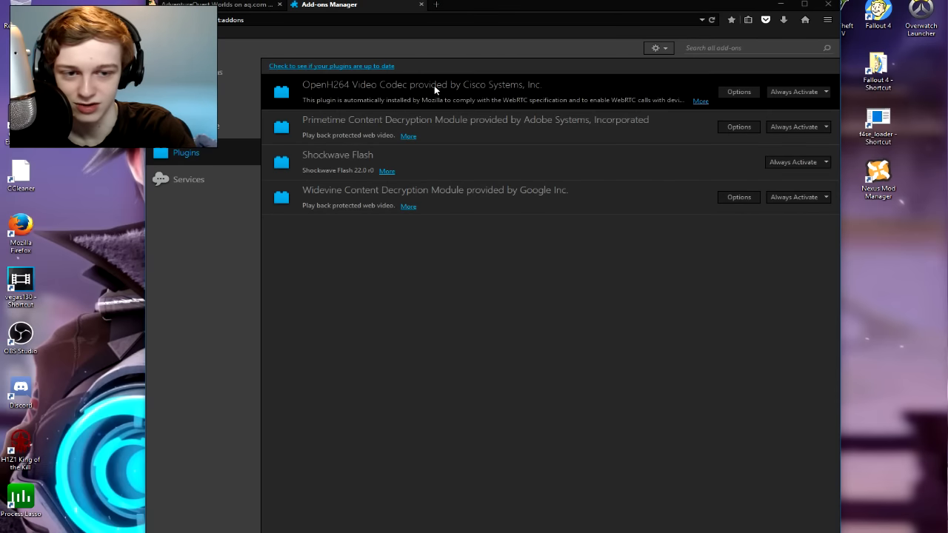
mouse_move(433, 89)
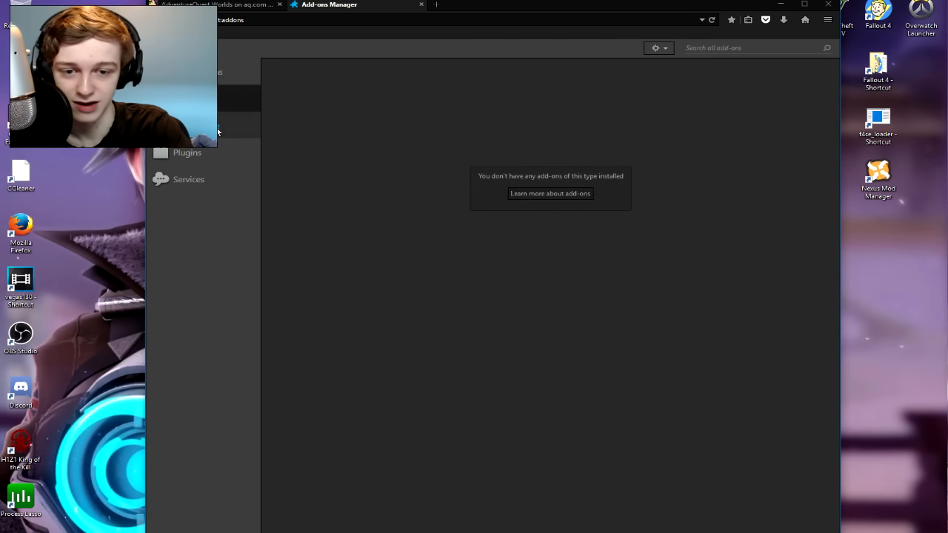
left_click(187, 153)
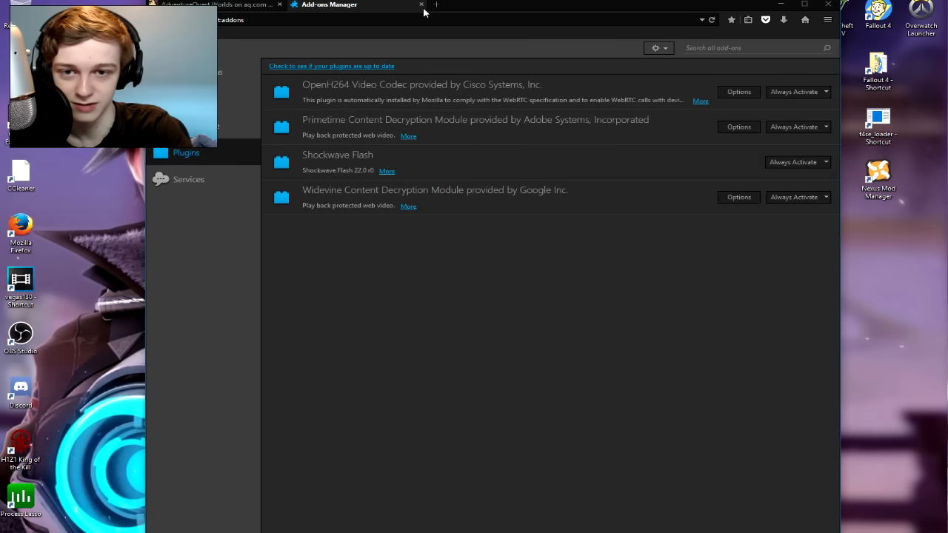
left_click(215, 5)
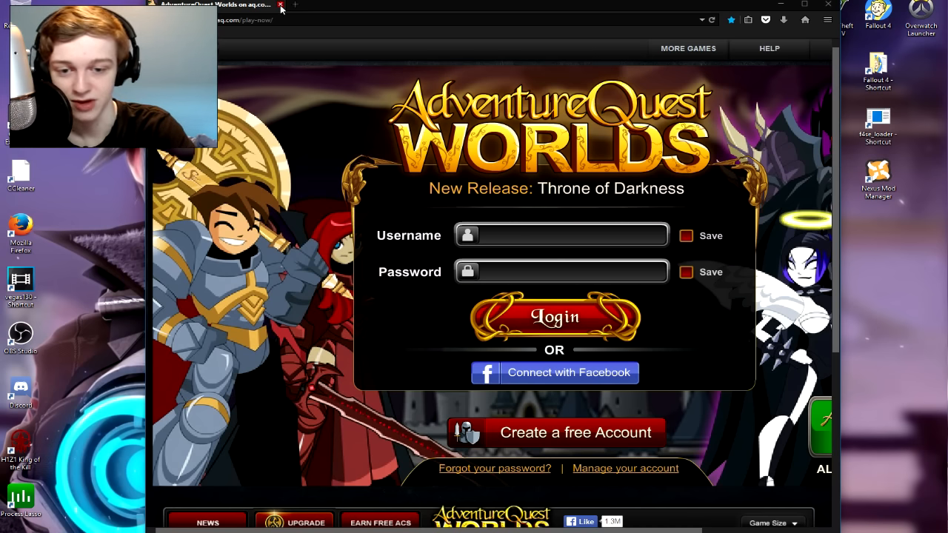
Close Firefox and search Windows for Defragment and Optimize Drives
left_click(281, 6)
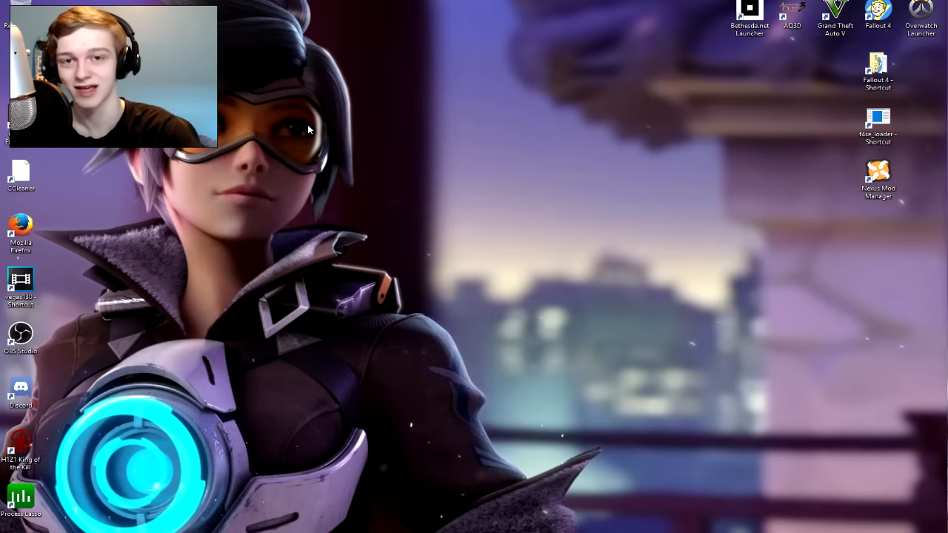
mouse_move(352, 119)
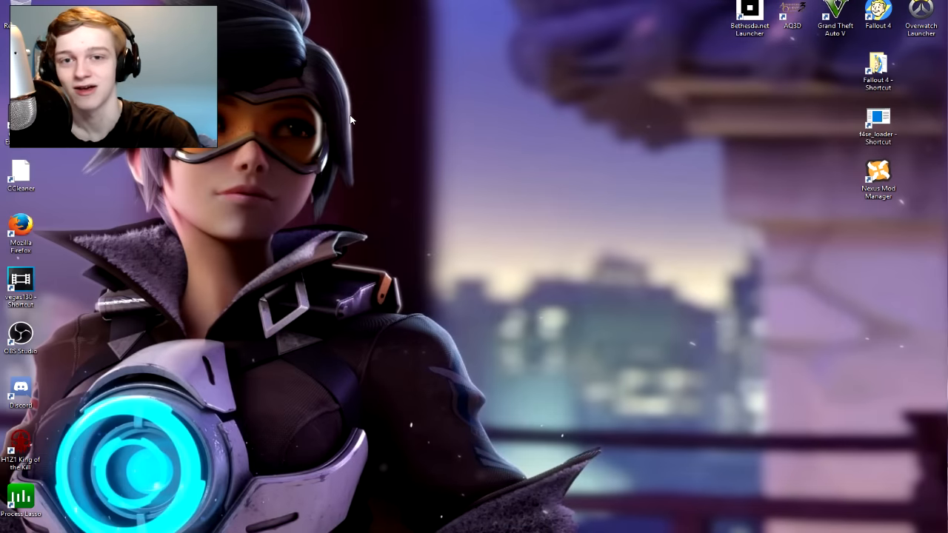
mouse_move(354, 139)
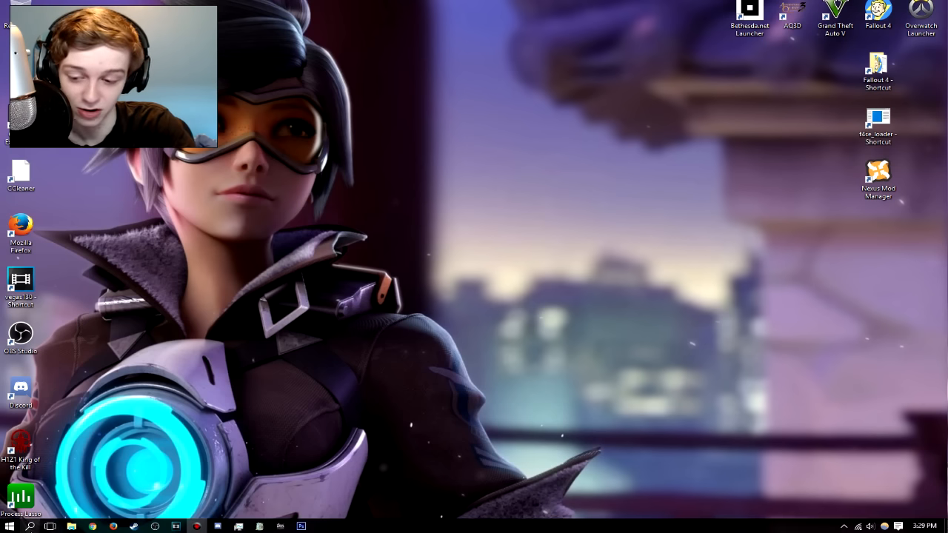
left_click(11, 526)
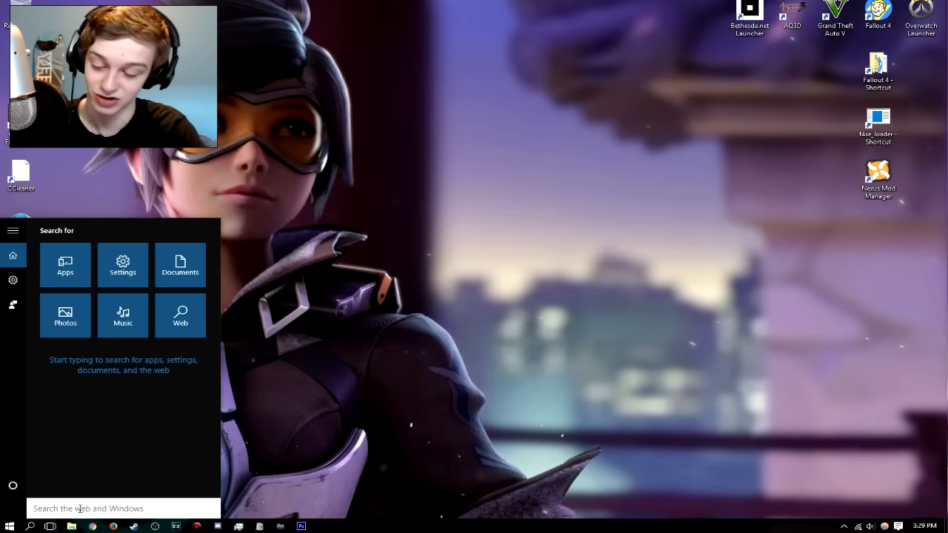
type("dra")
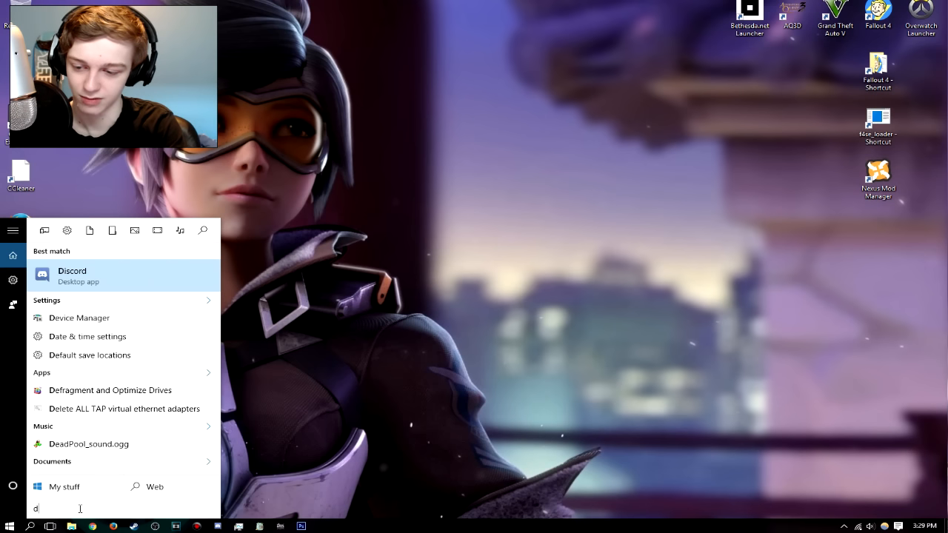
type("fra")
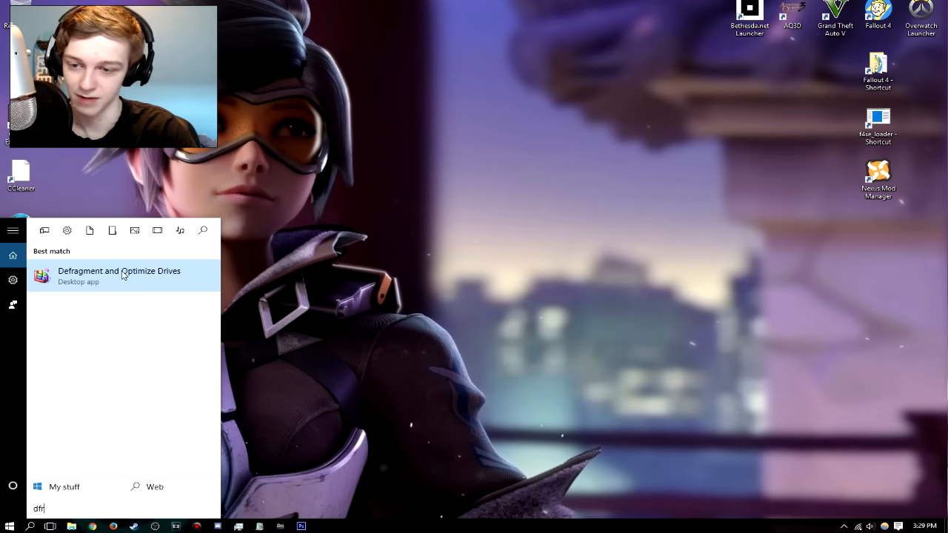
Launch Optimize Drives, check drive D: is OK at 0% fragmented, then close it
left_click(119, 271)
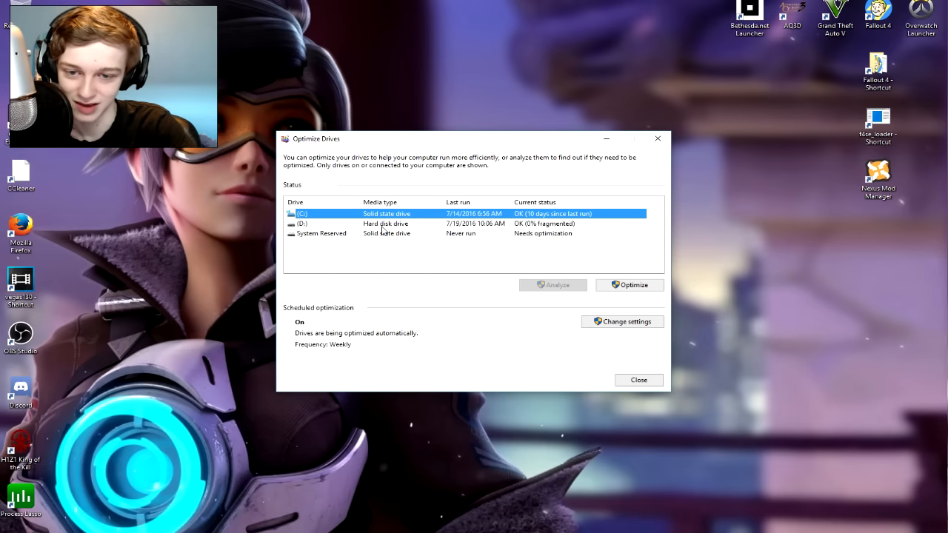
left_click(385, 224)
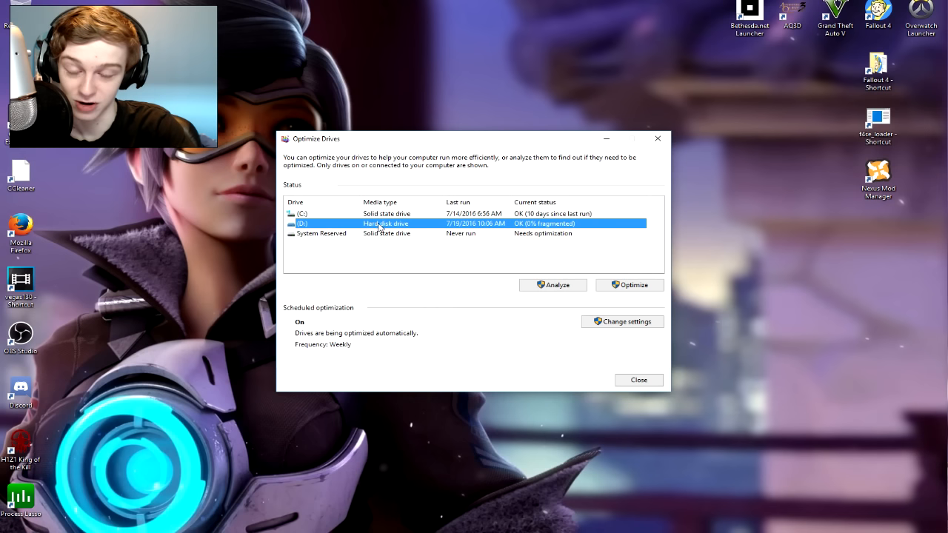
left_click(552, 285)
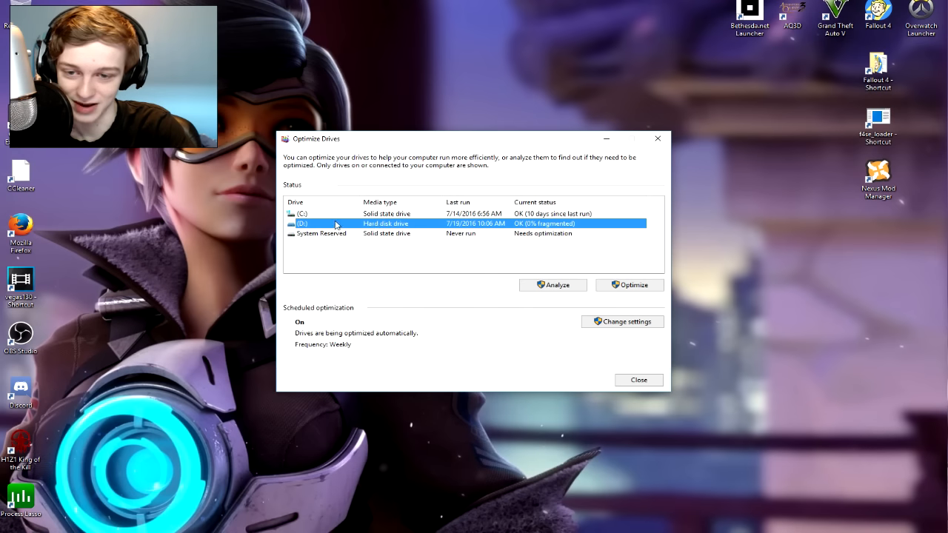
mouse_move(688, 322)
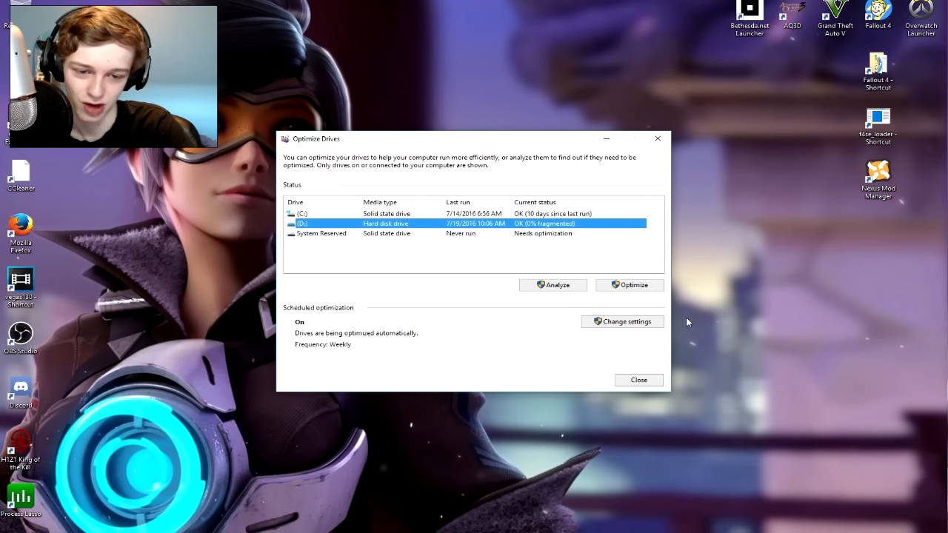
mouse_move(678, 334)
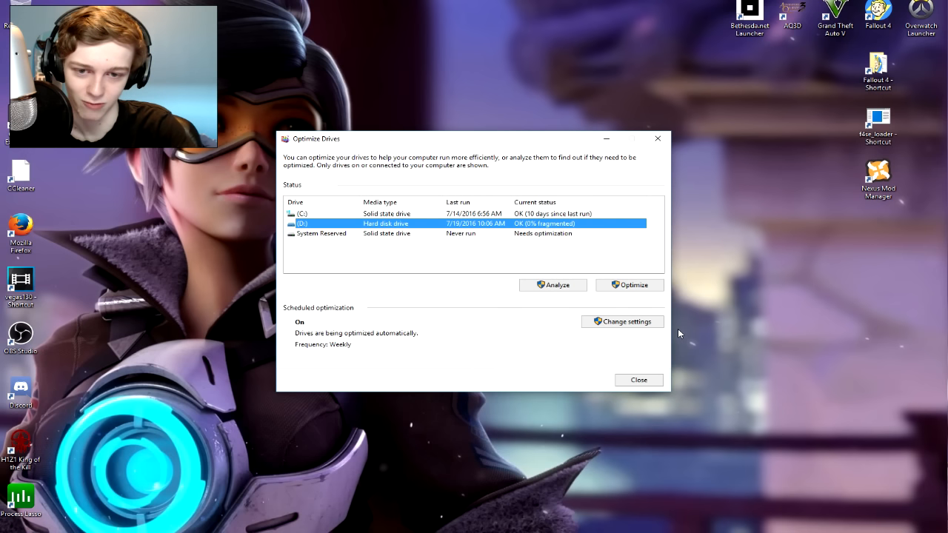
mouse_move(583, 238)
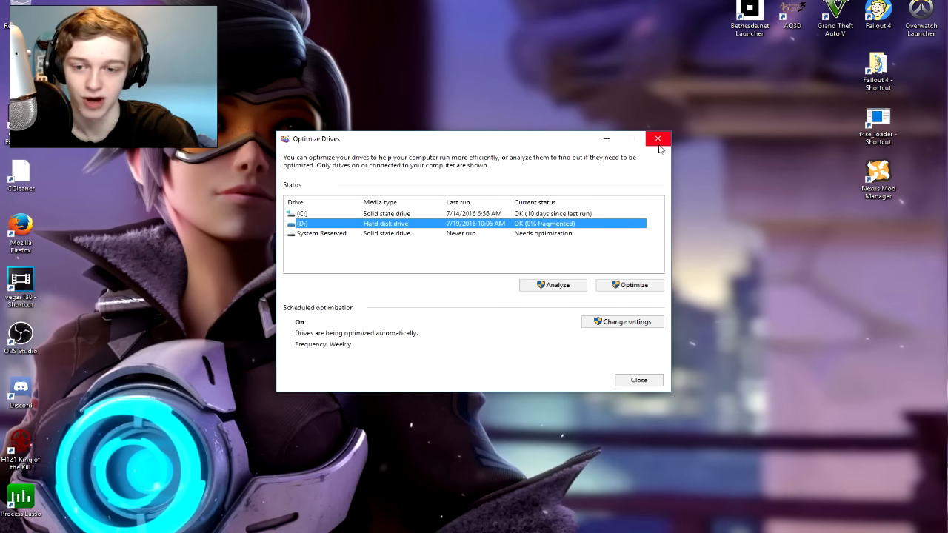
left_click(658, 139)
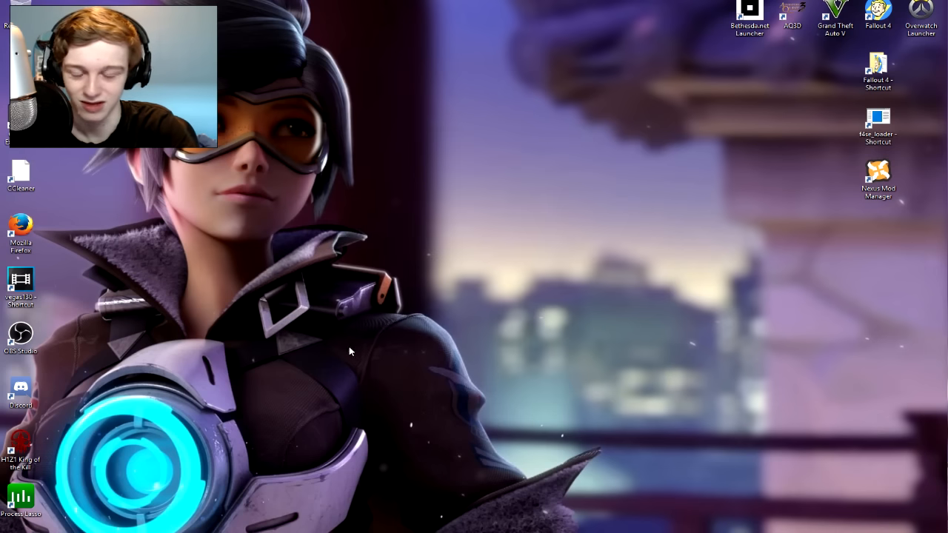